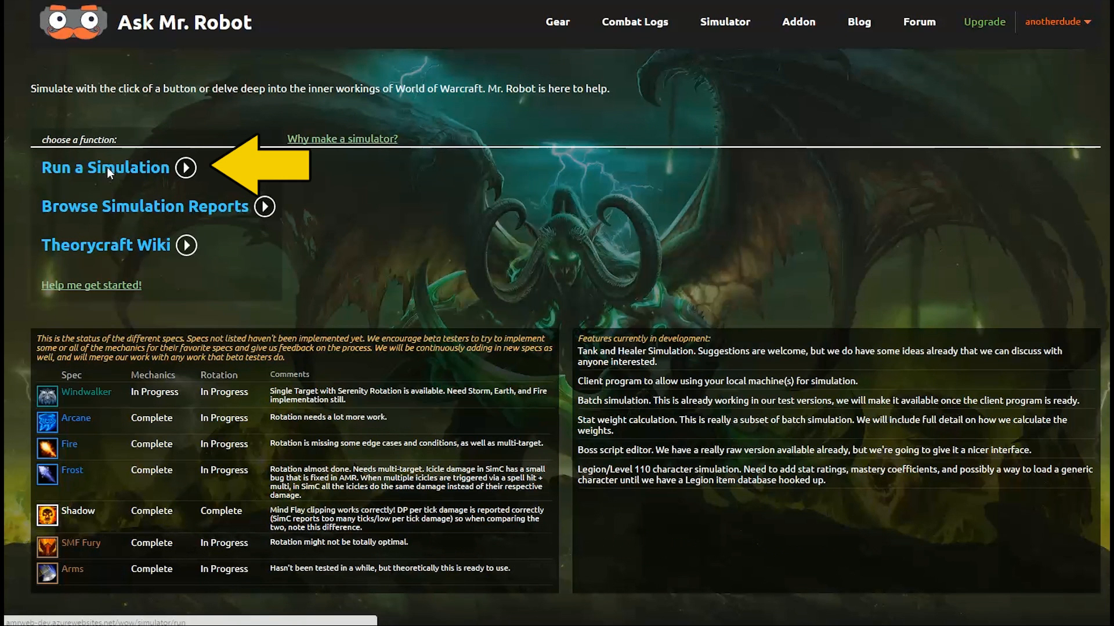
- Start a new simulation and load the character Zoopercat from the Armory
click(105, 167)
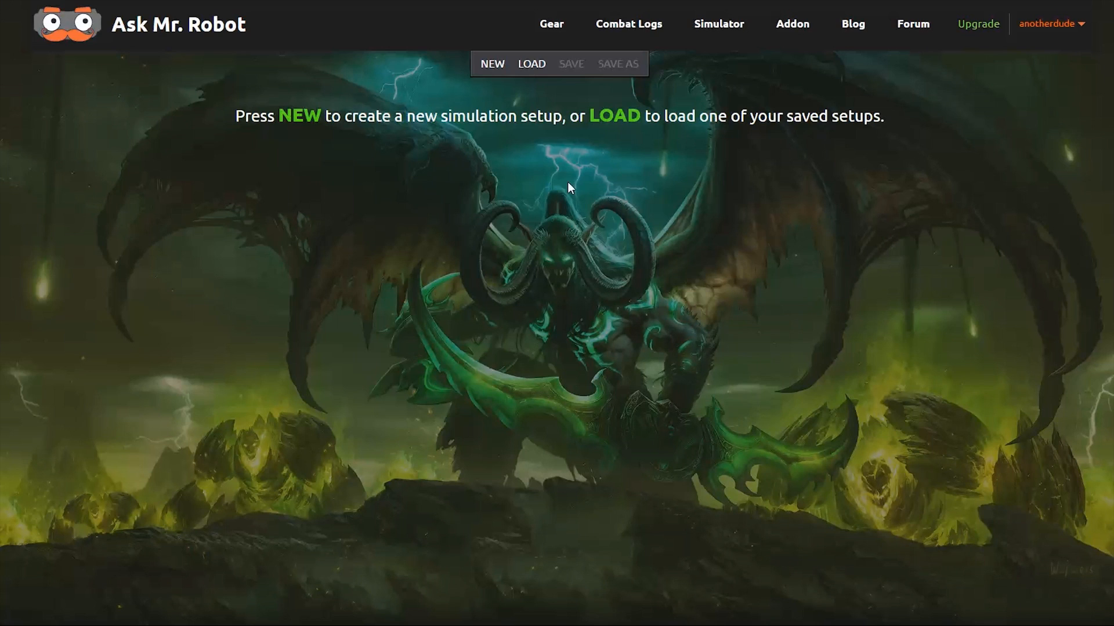
click(492, 62)
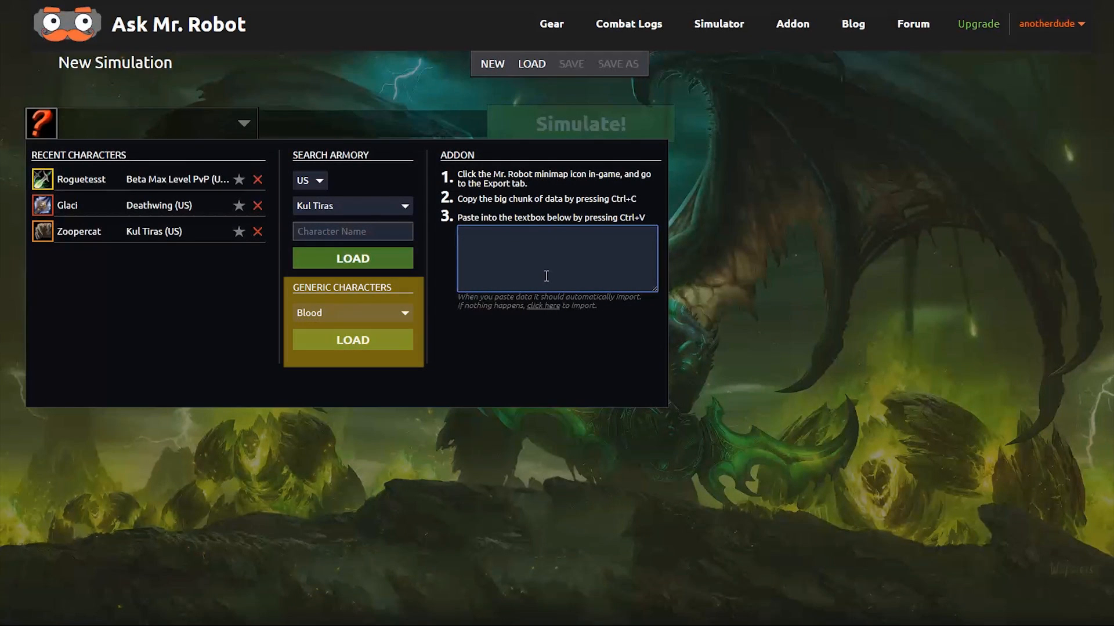
text(z)
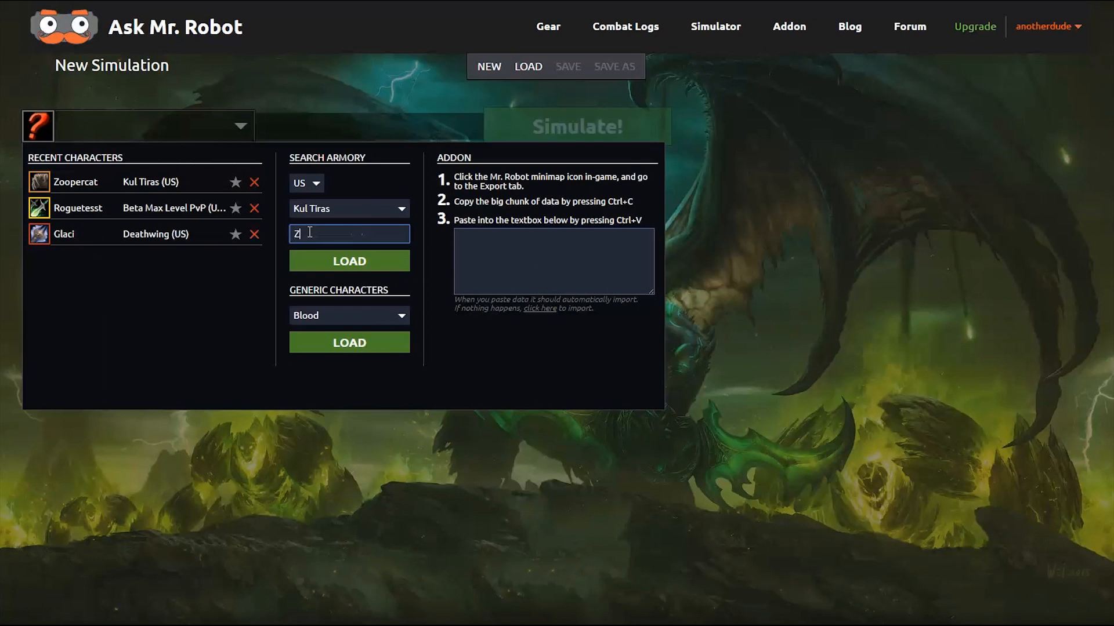
text(oopercat)
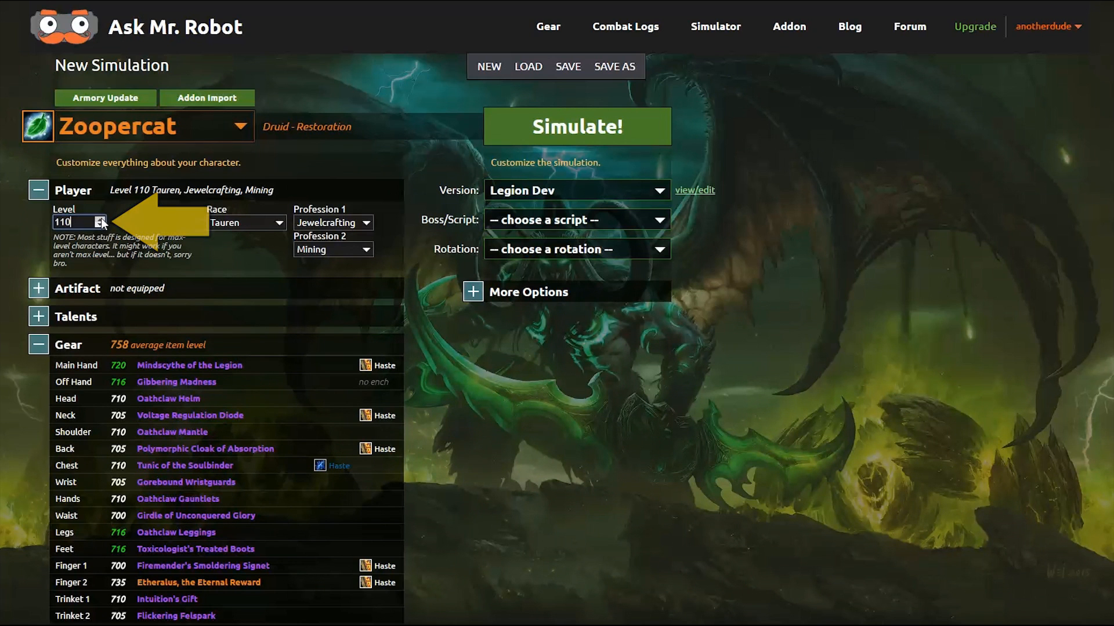
- Equip G'Hanir, the Mother Tree as Zoopercat's main hand artifact weapon
click(37, 288)
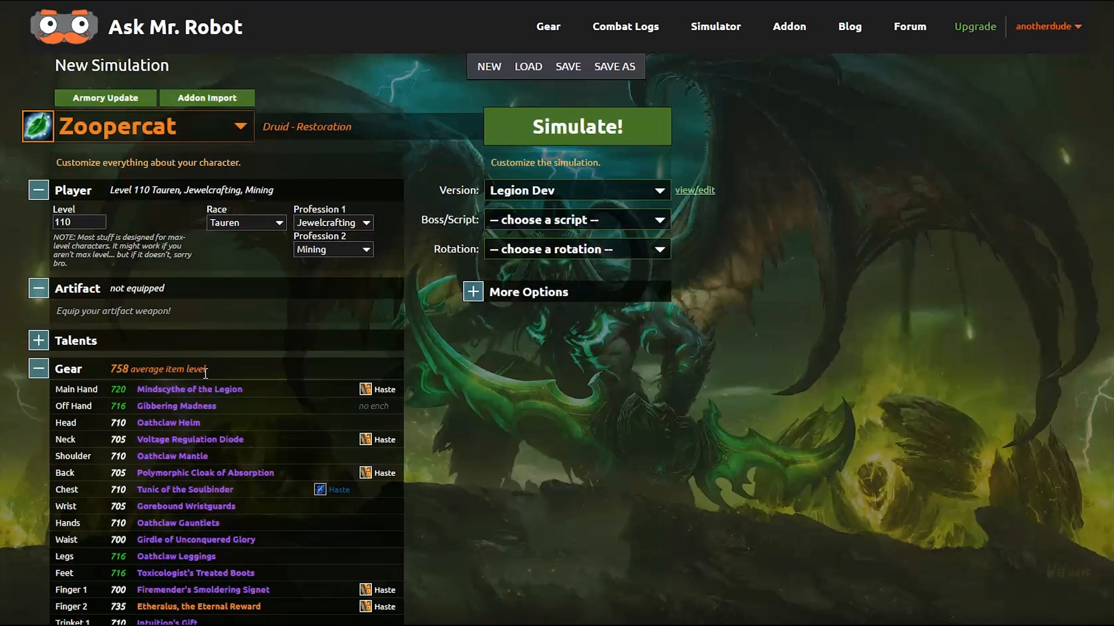
click(190, 390)
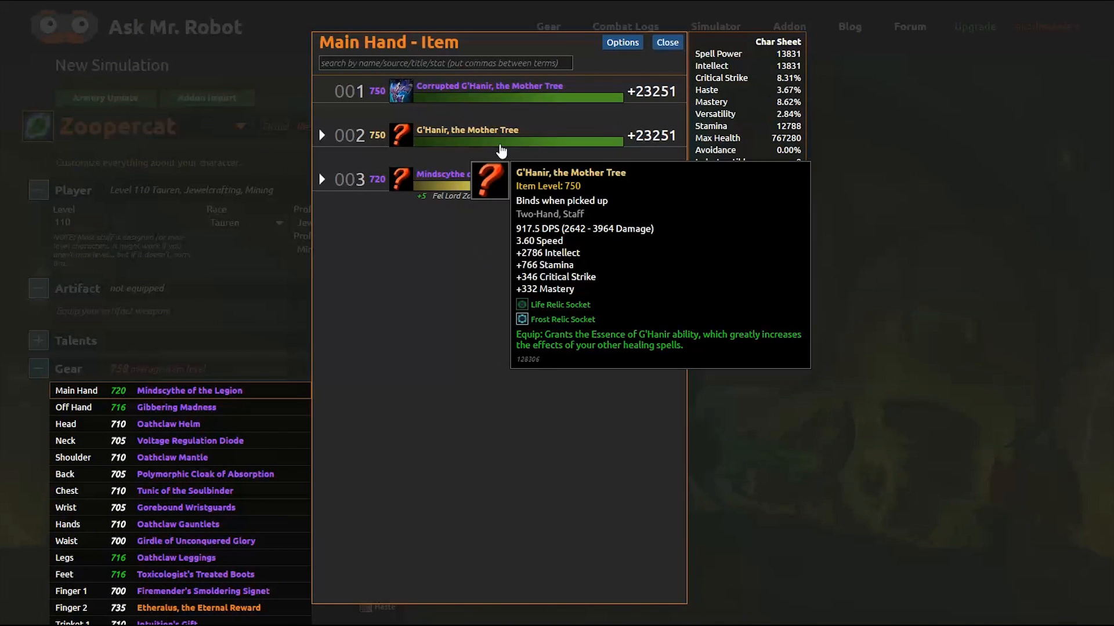
click(665, 41)
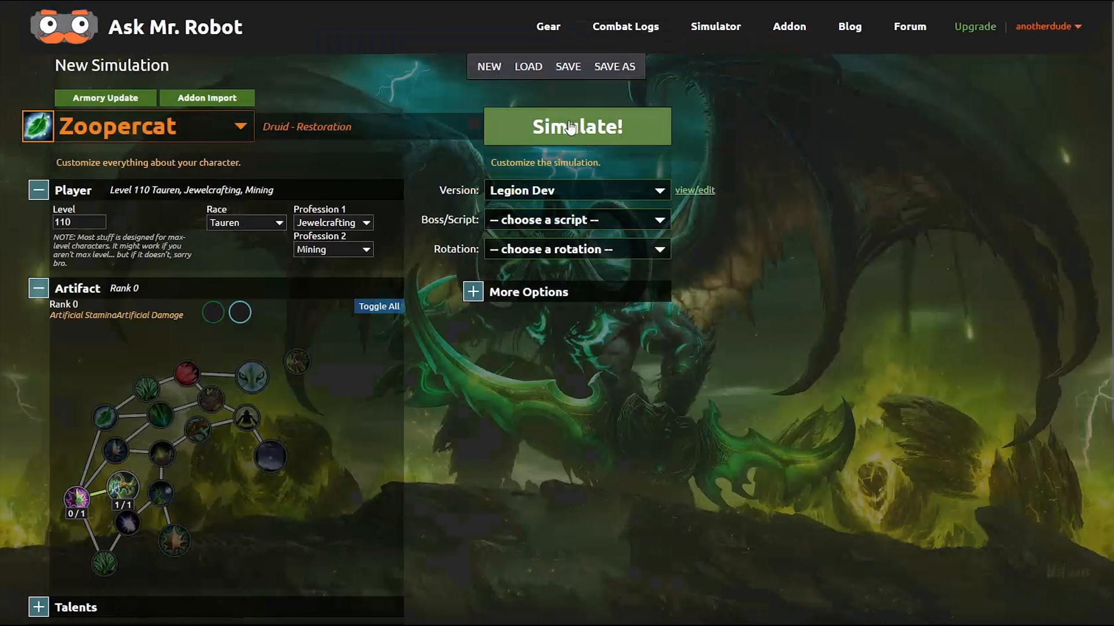
click(378, 307)
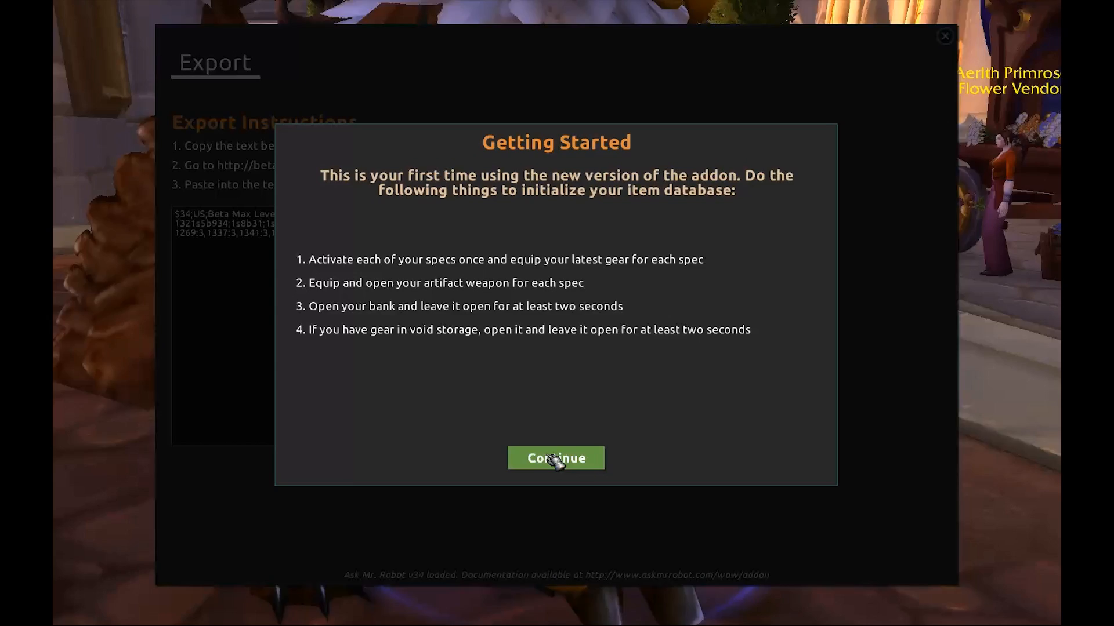
- Dismiss the Mr. Robot addon's Getting Started notice in the Export window
click(556, 458)
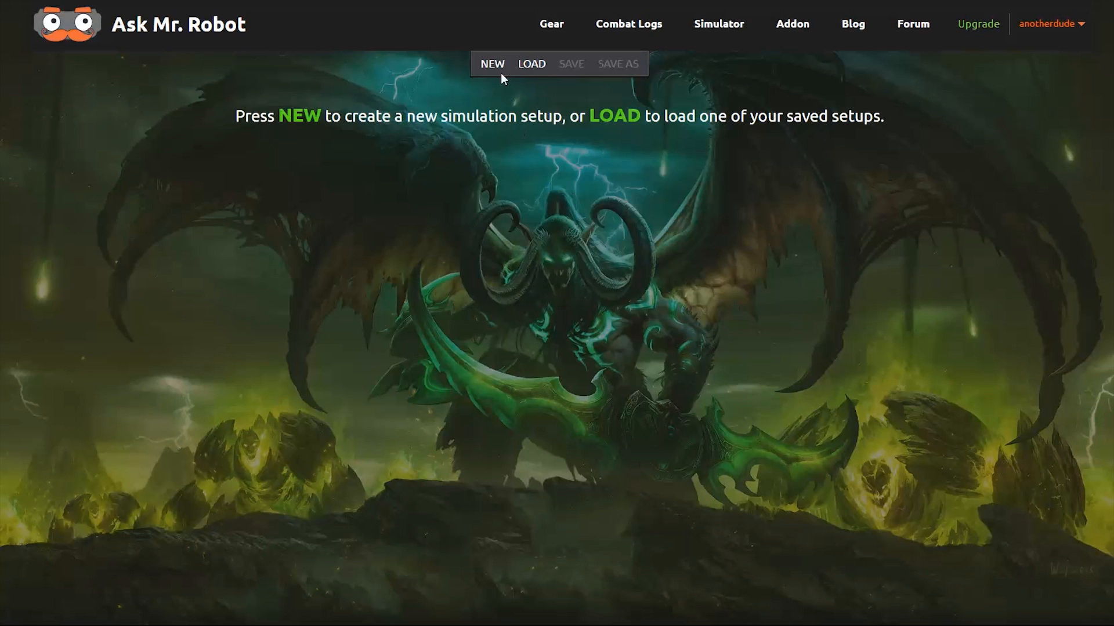
- Start a new simulation and load Roguetesst from Recent Characters
click(492, 64)
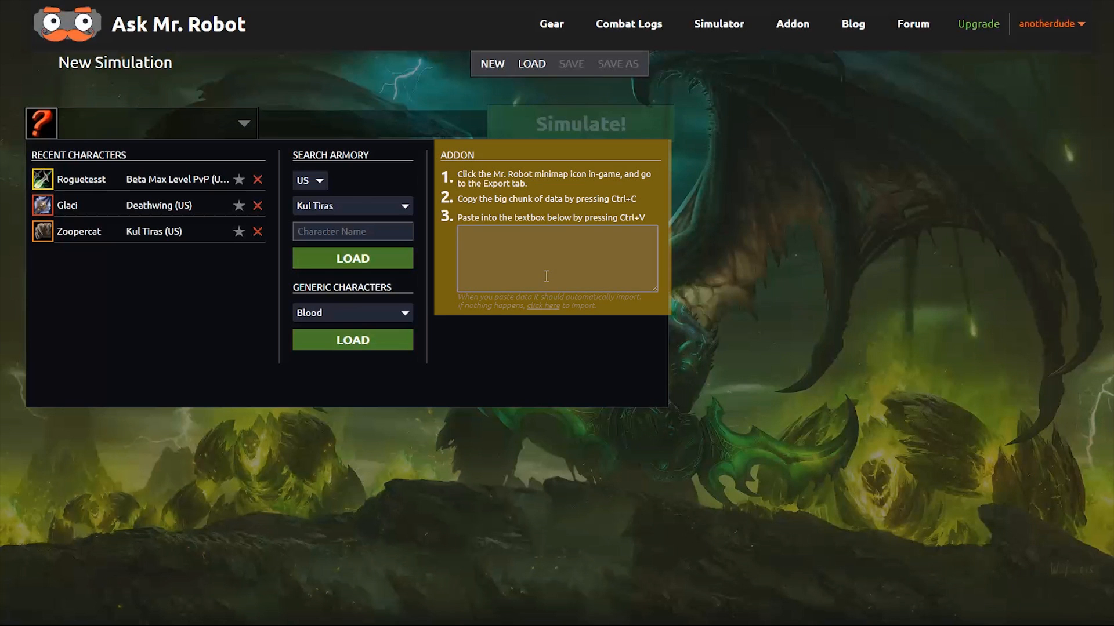
click(82, 179)
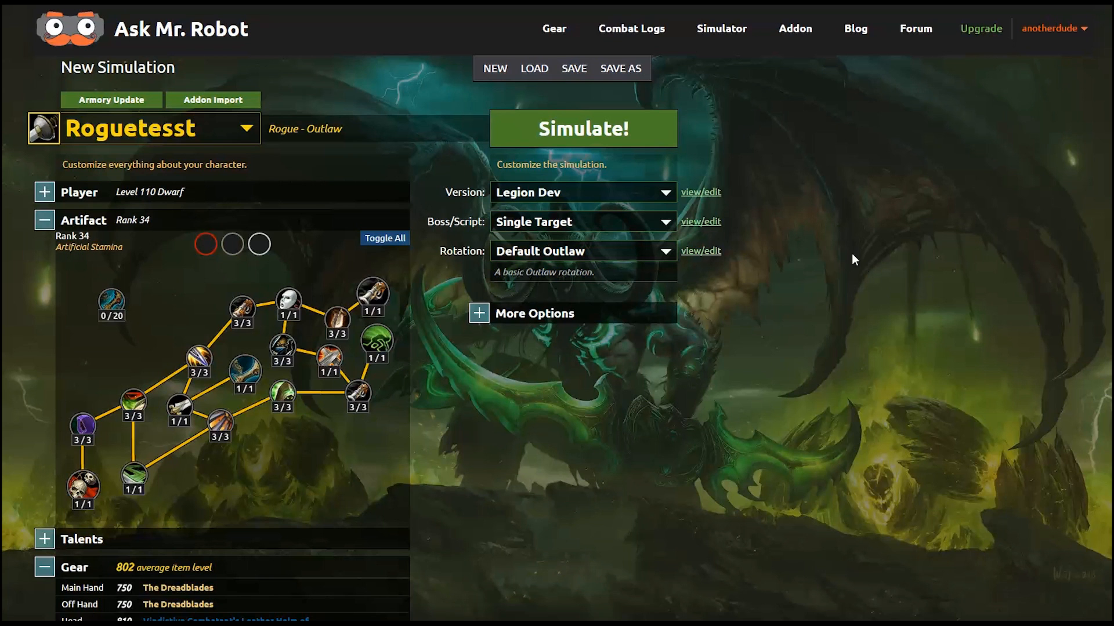
mouse_move(688, 171)
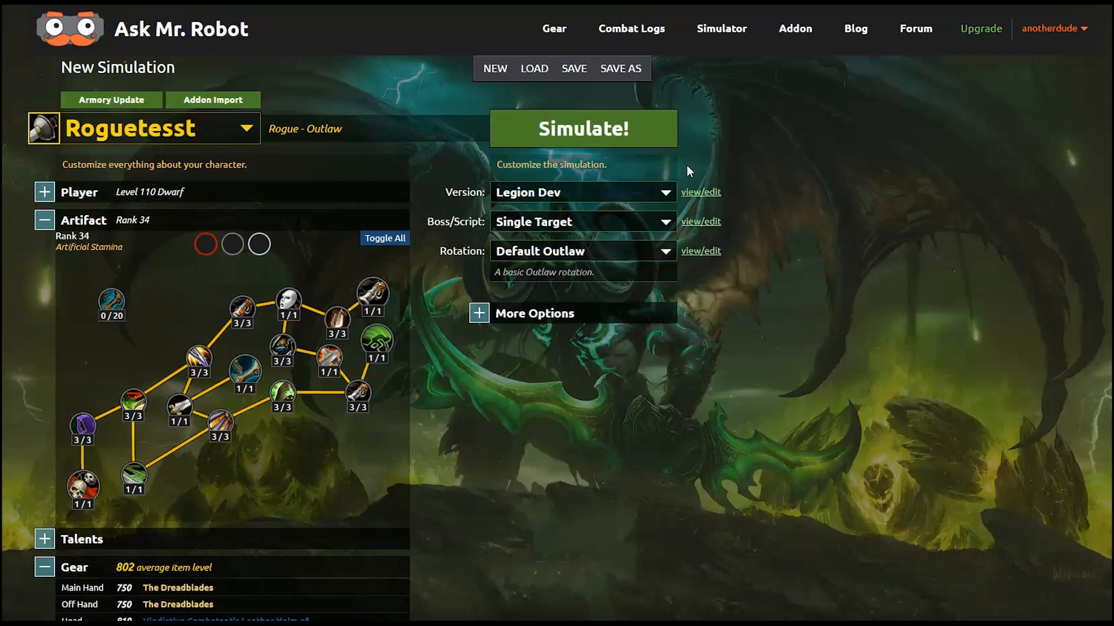
click(581, 193)
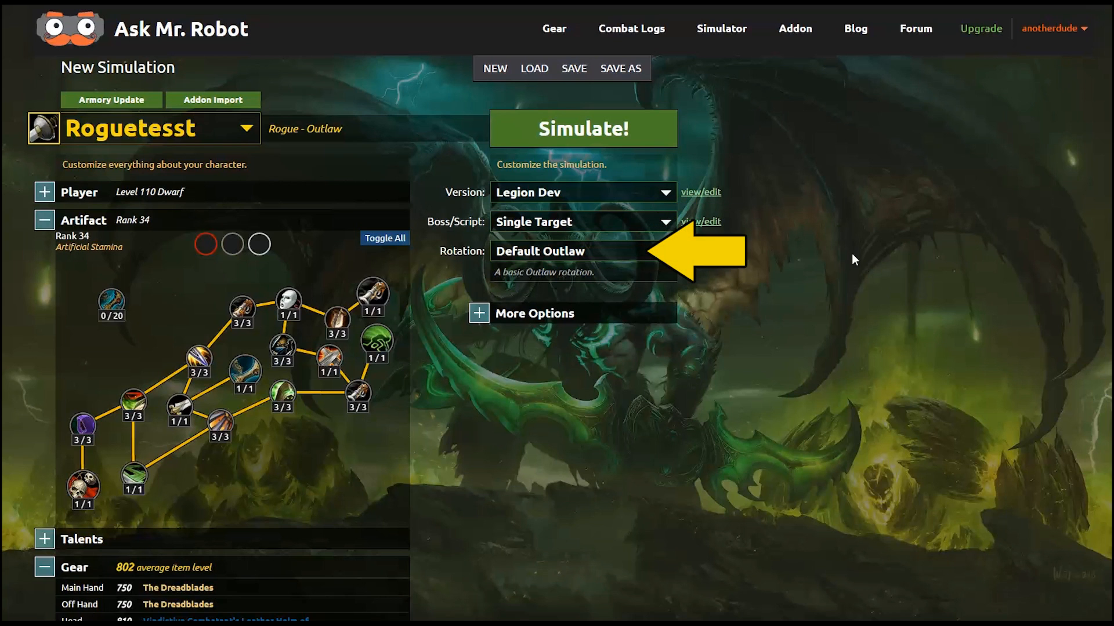
- Keep Default Outlaw as the rotation and reveal the More Options section
click(579, 250)
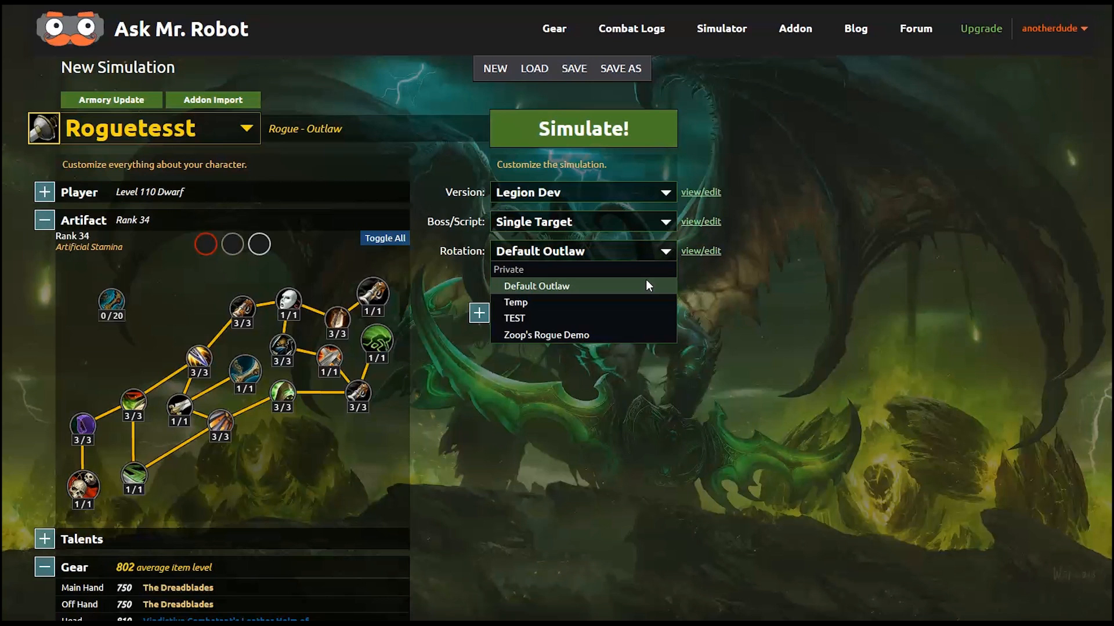
click(536, 285)
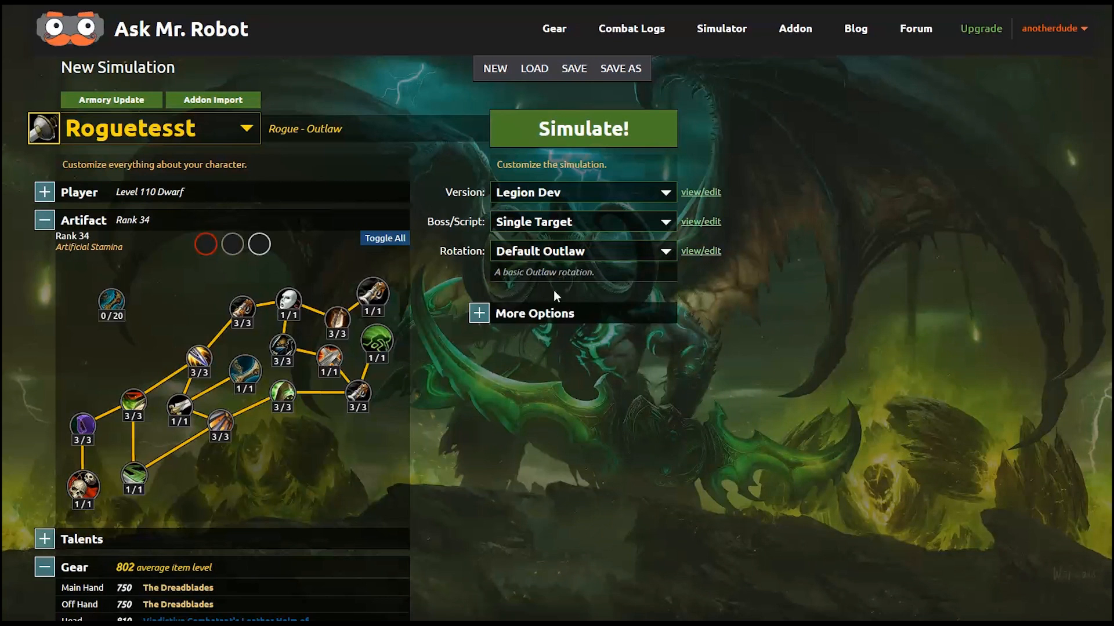
click(479, 313)
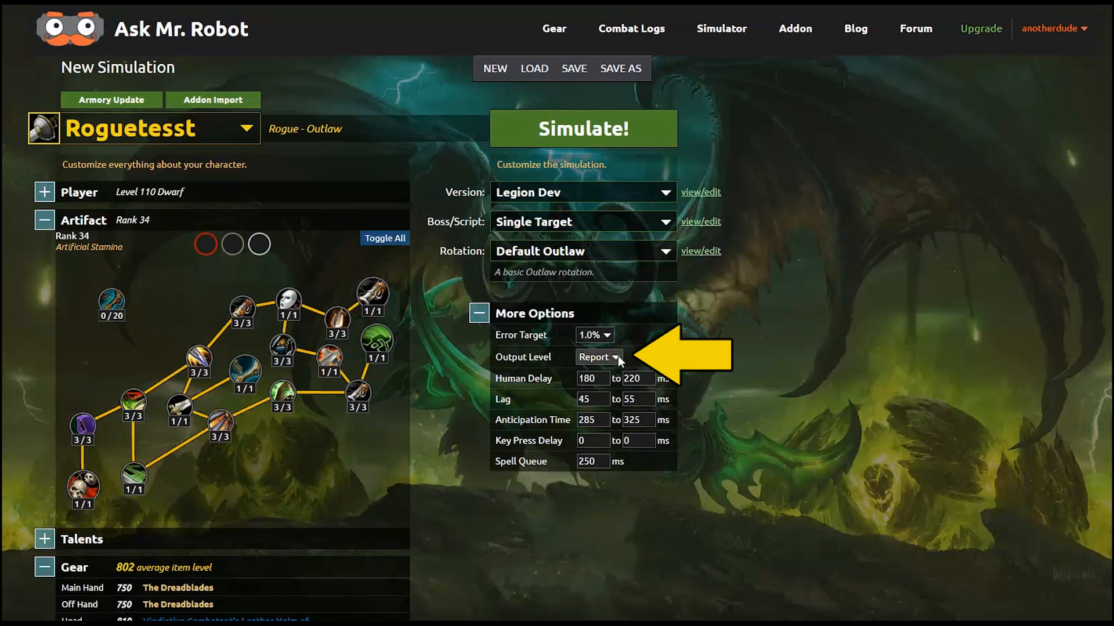
- Set the simulation's Output Level to Log
click(599, 358)
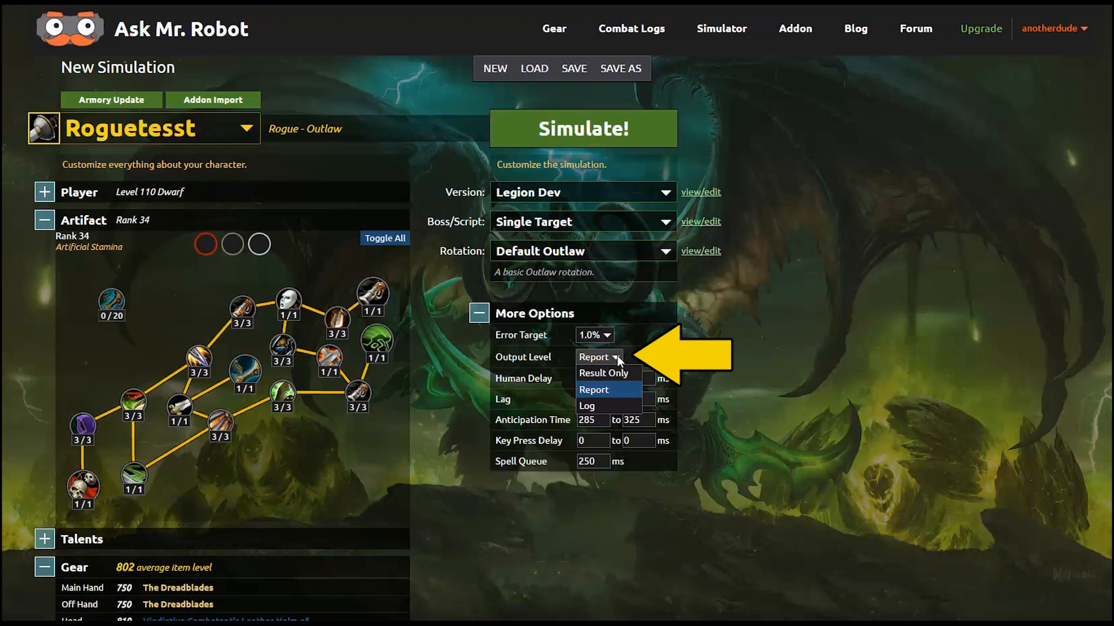
click(587, 406)
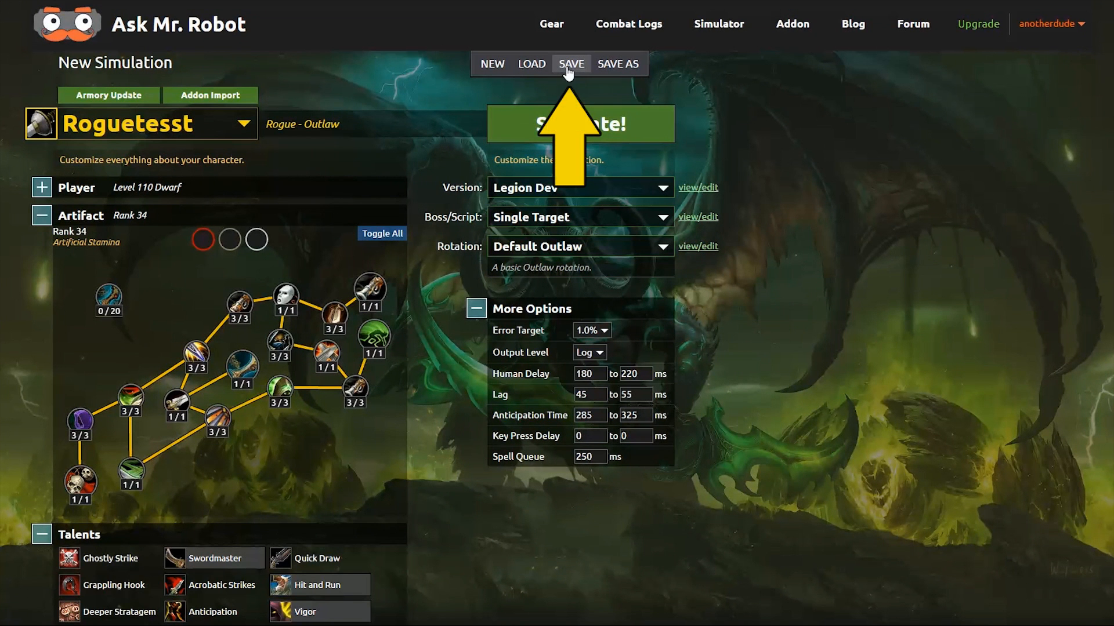
- Save the simulation setup under the name Rogue Demo
click(571, 63)
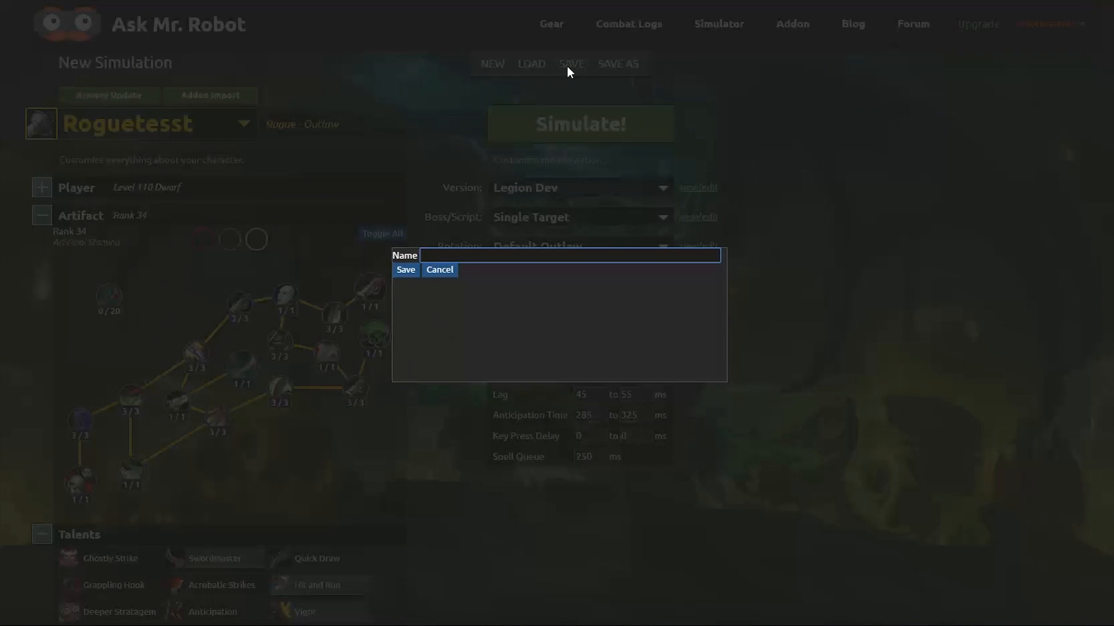
text(Rogue De)
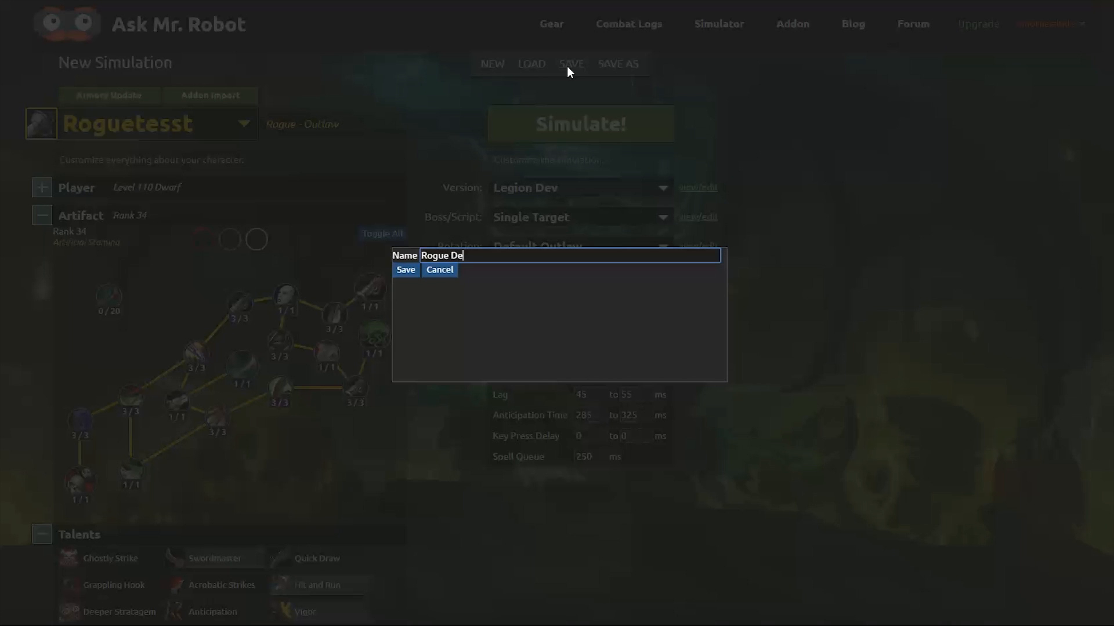
text(mo)
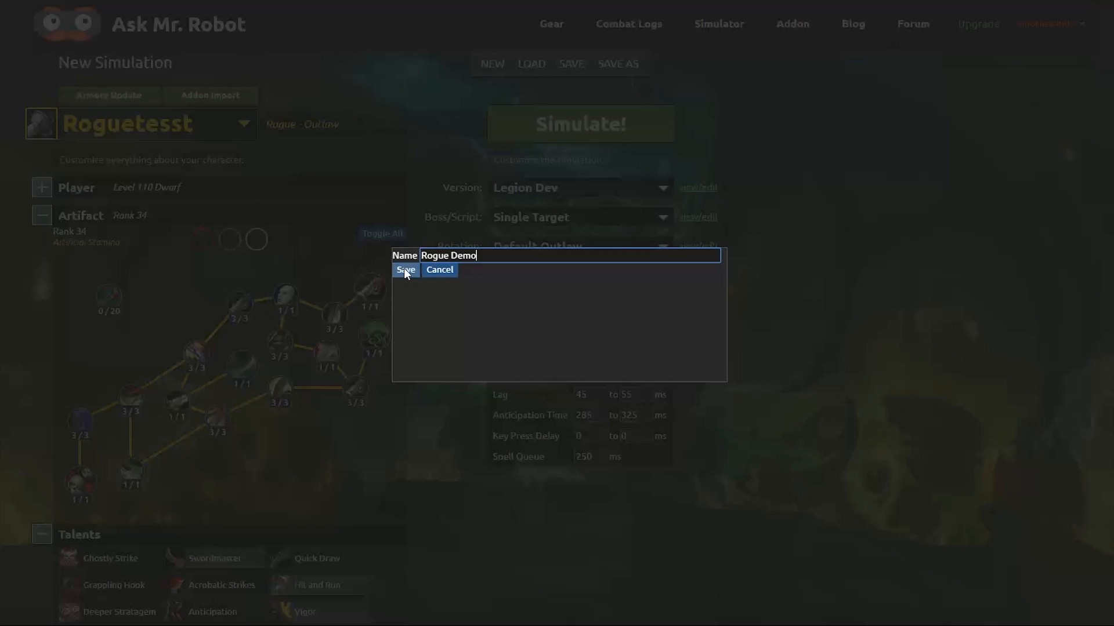
click(405, 270)
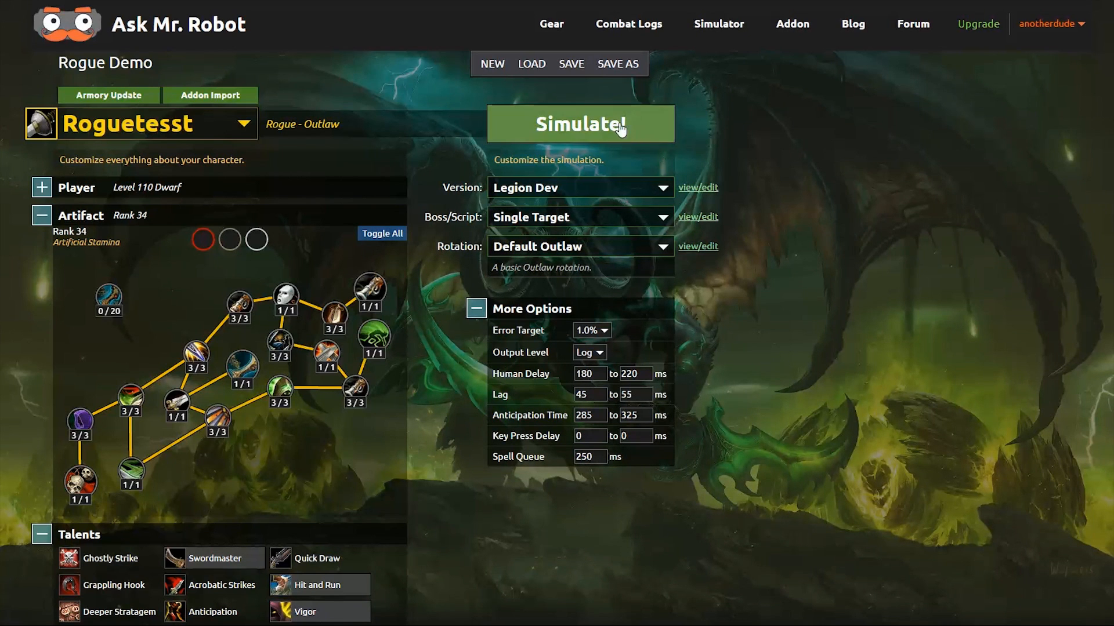
- Run the Rogue Demo simulation and wait for the report
click(580, 124)
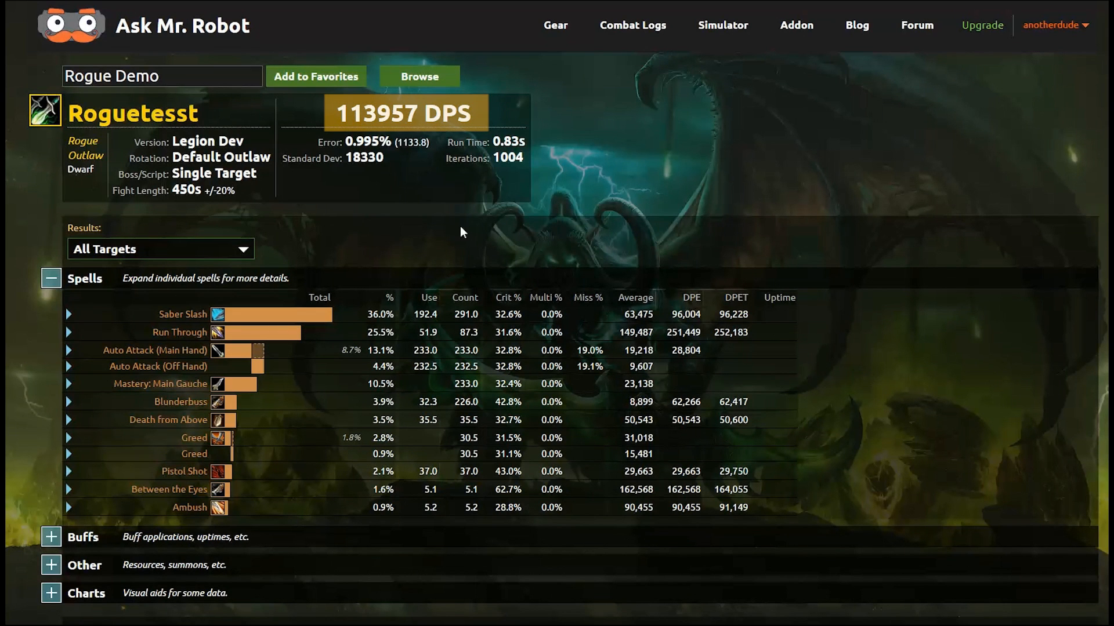
mouse_move(49, 332)
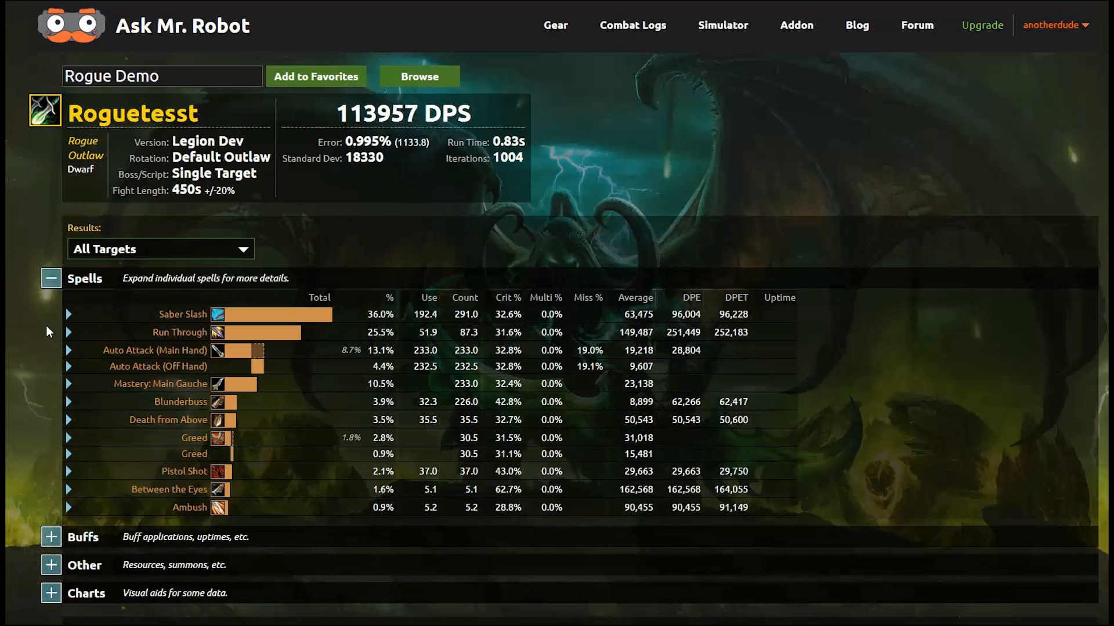
mouse_move(369, 142)
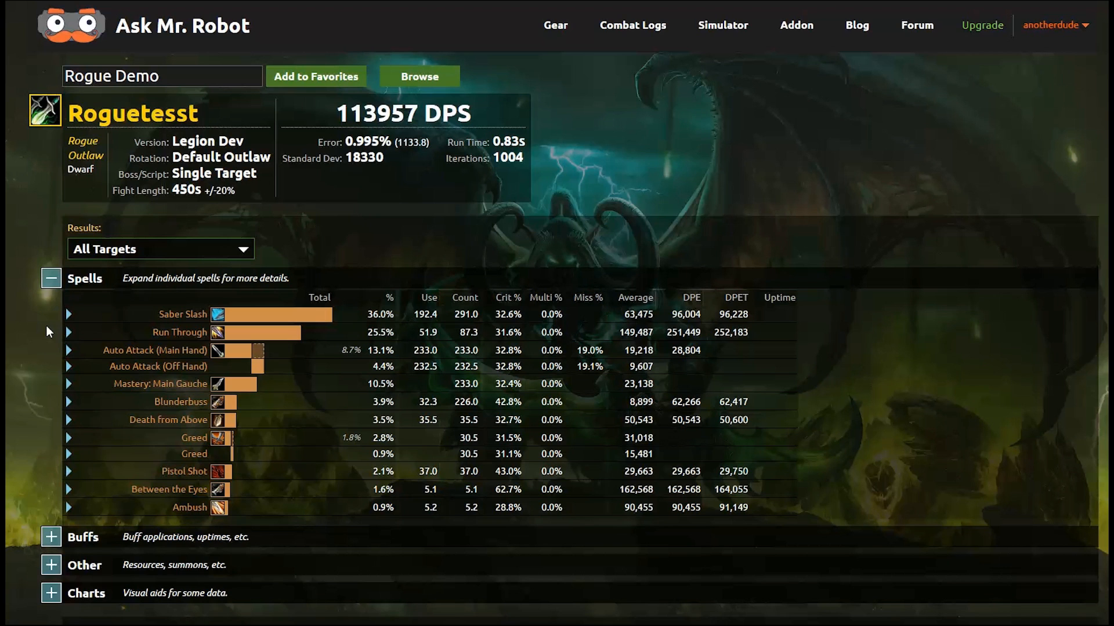
- Review the report's buffs breakdown and event log, scrolling through each
click(69, 314)
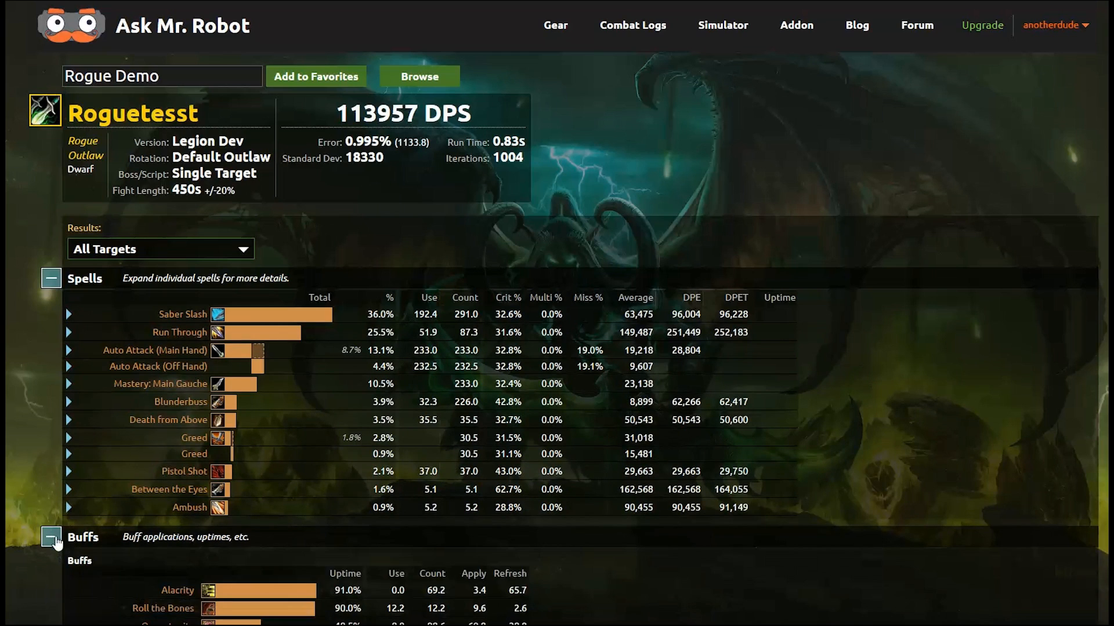
scroll(down, 3)
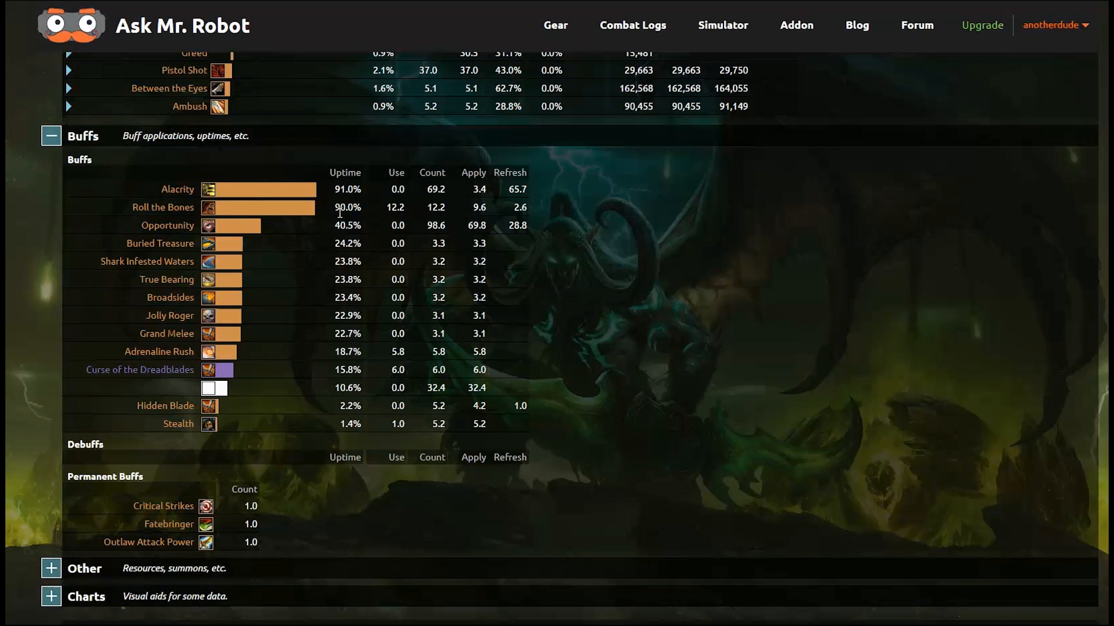
click(51, 136)
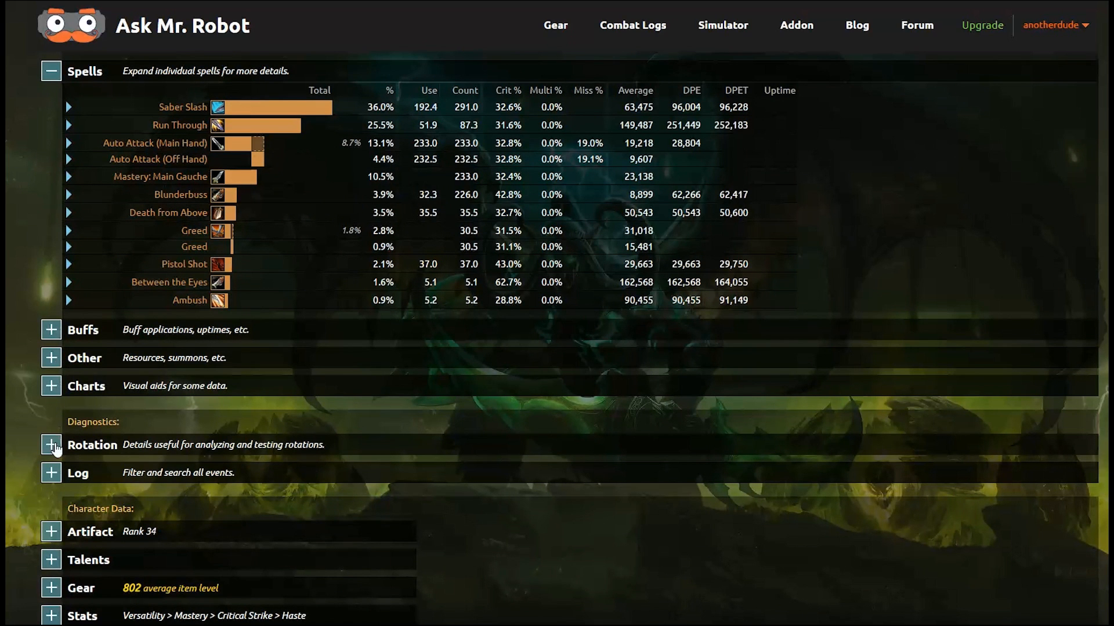
mouse_move(52, 475)
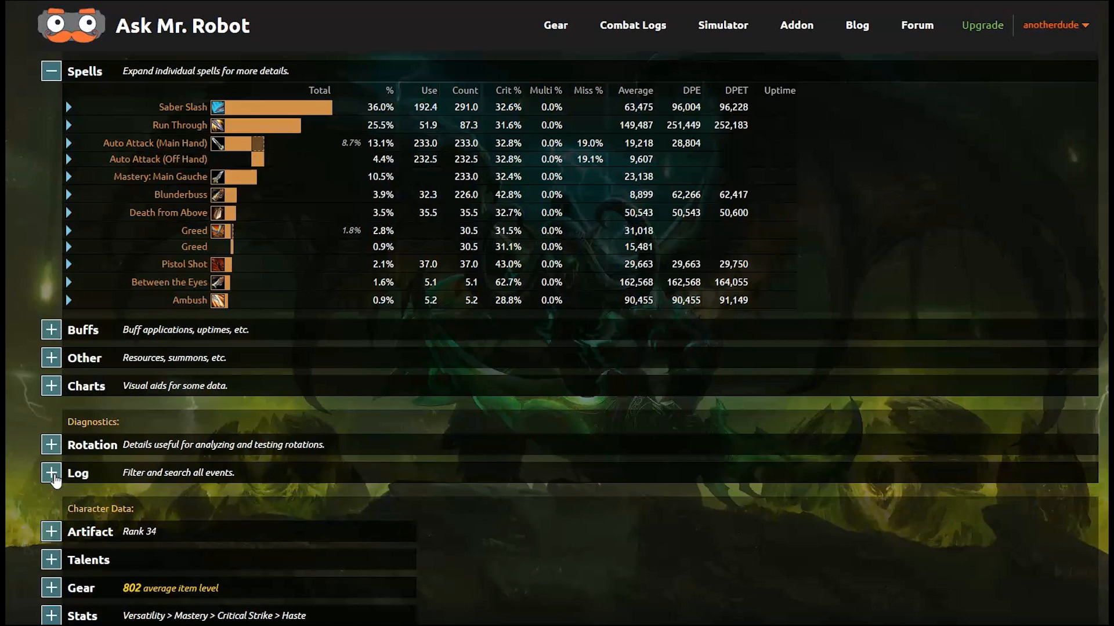
click(49, 559)
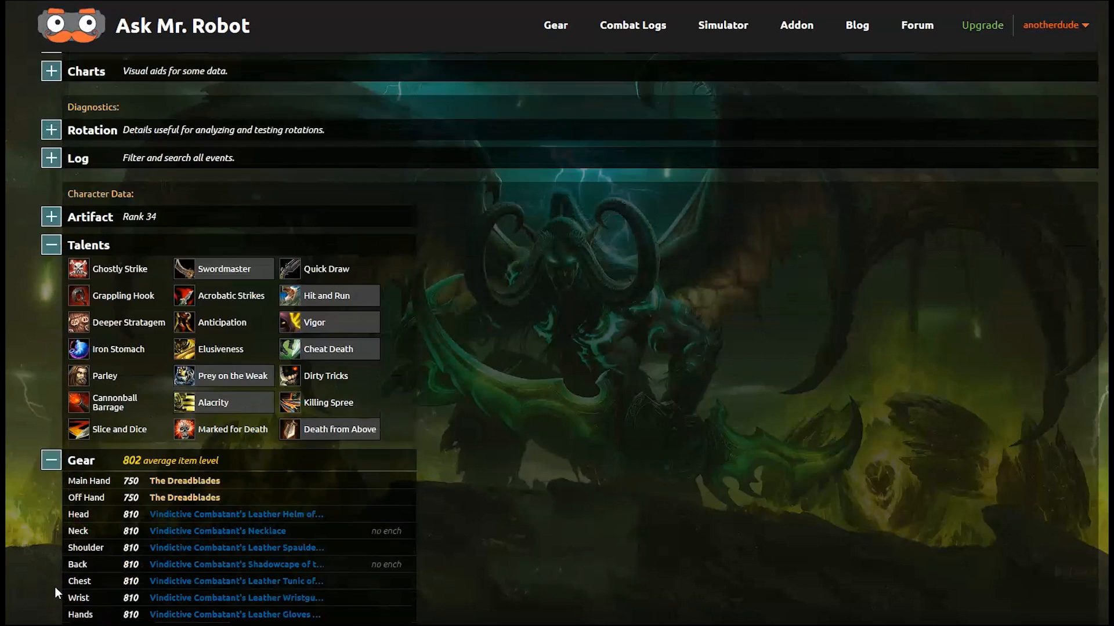
scroll(down, 3)
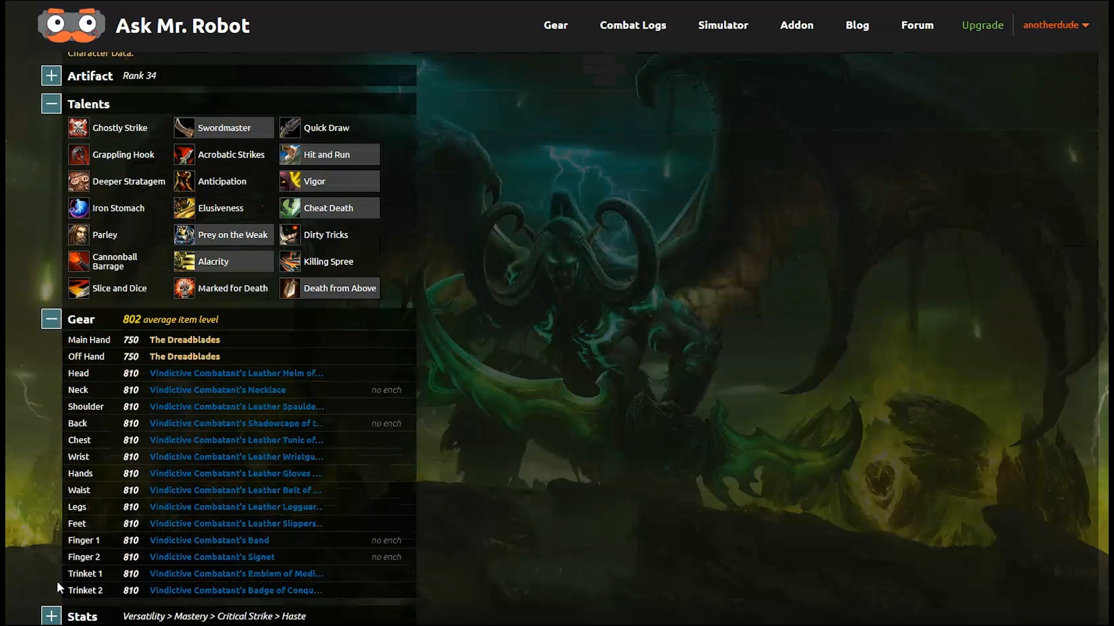
scroll(up, 3)
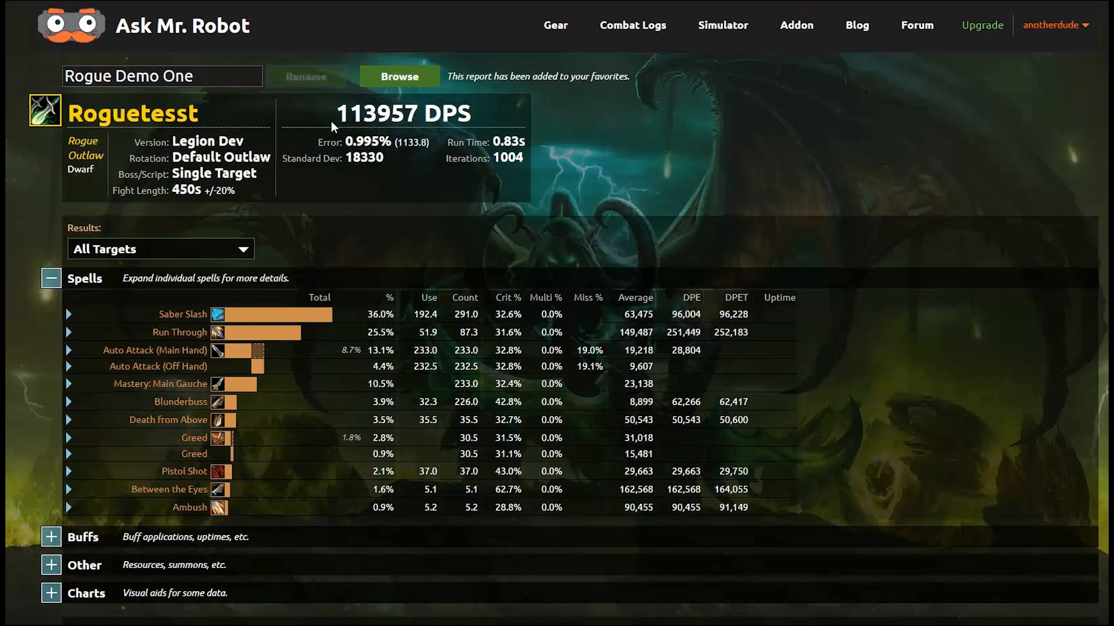
- Return to the Rogue Demo setup and set Output Level to Log for a rerun
click(398, 76)
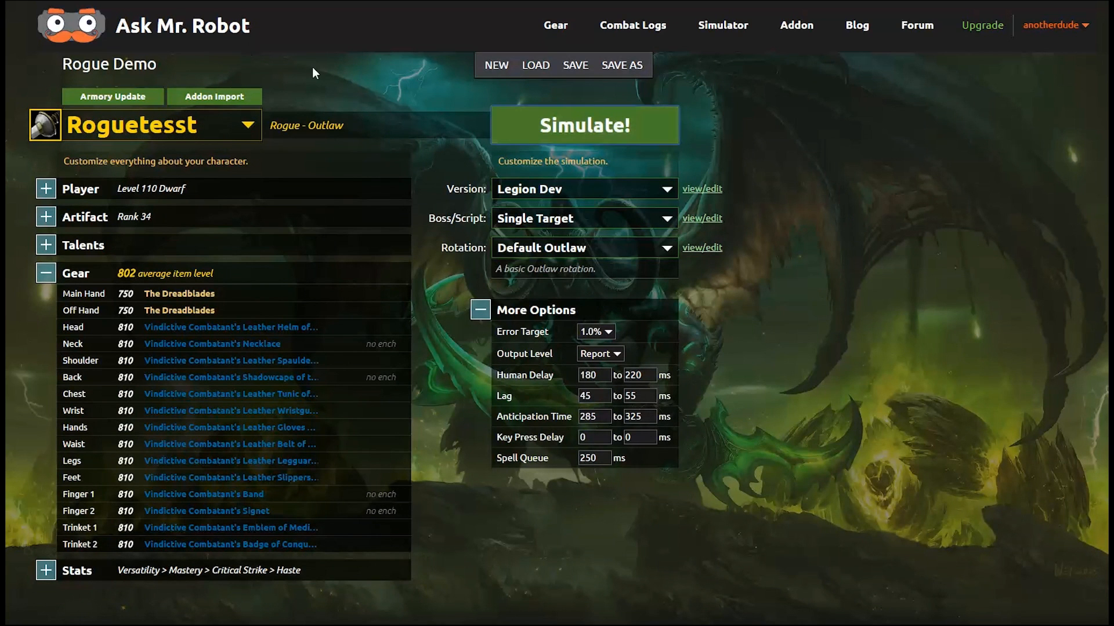
click(600, 353)
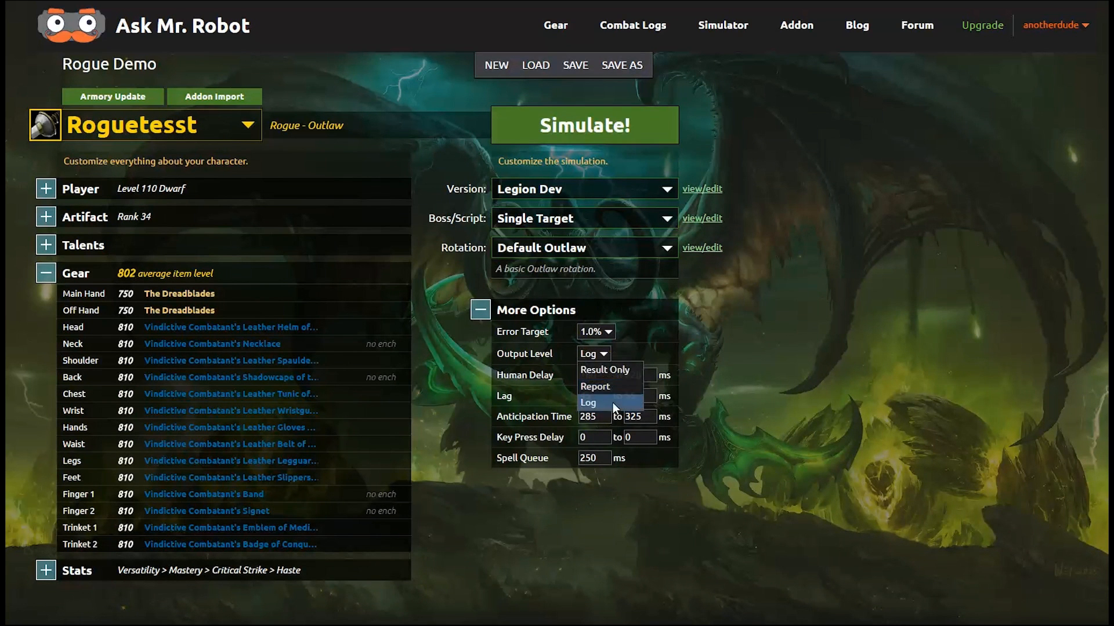
click(583, 126)
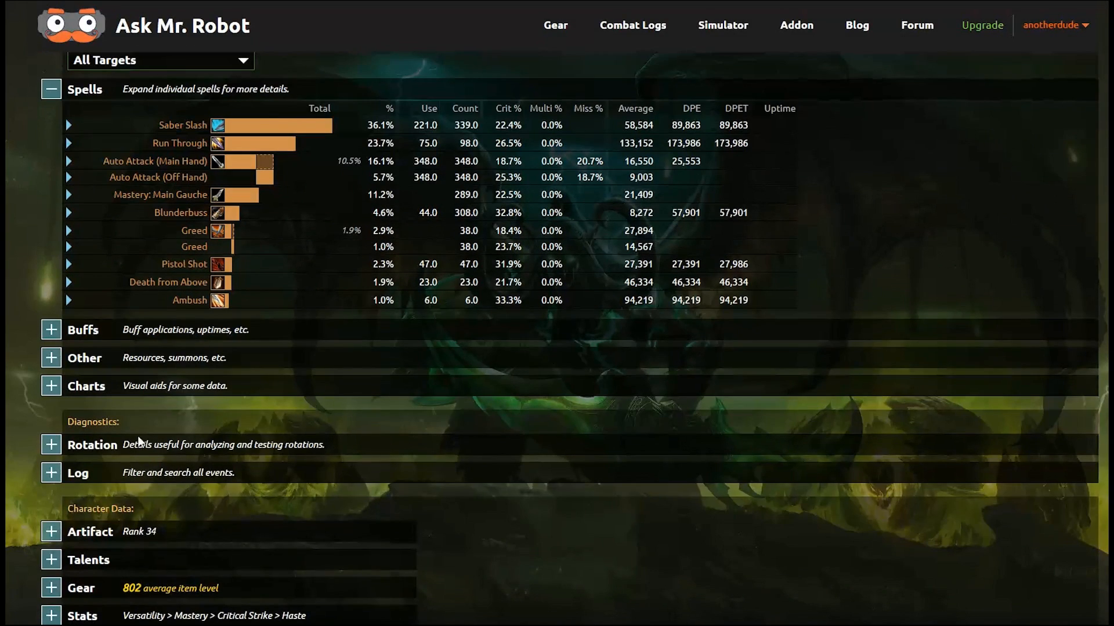
- Expand the report's Log and clear the All event-type filter, keeping only Cast Success
click(50, 473)
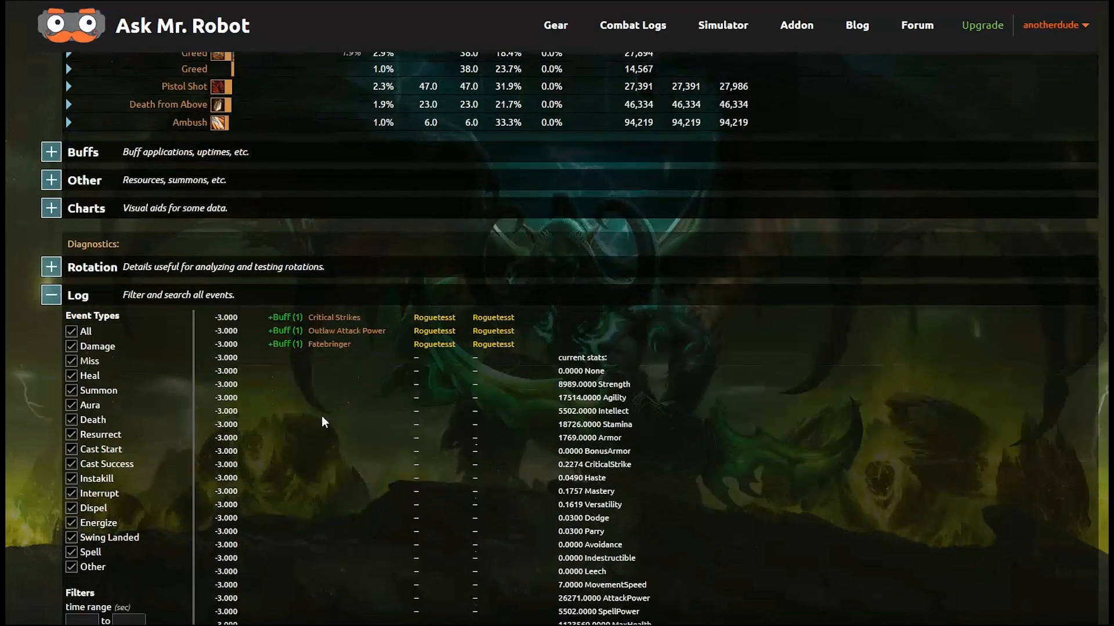
scroll(down, 3)
text(roll the bones)
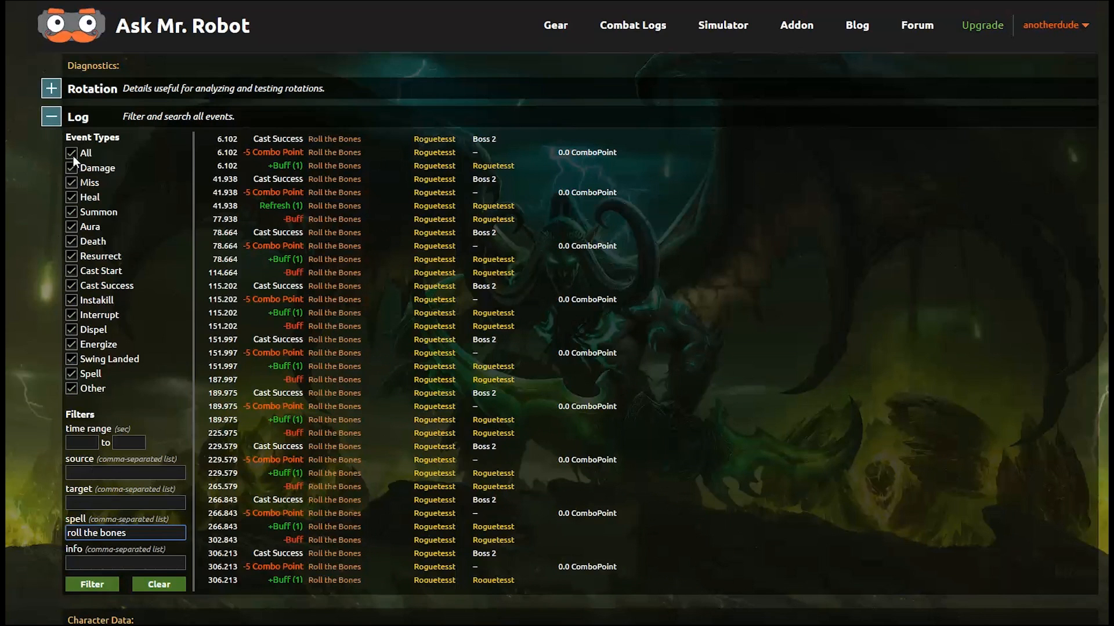
click(71, 153)
text(,)
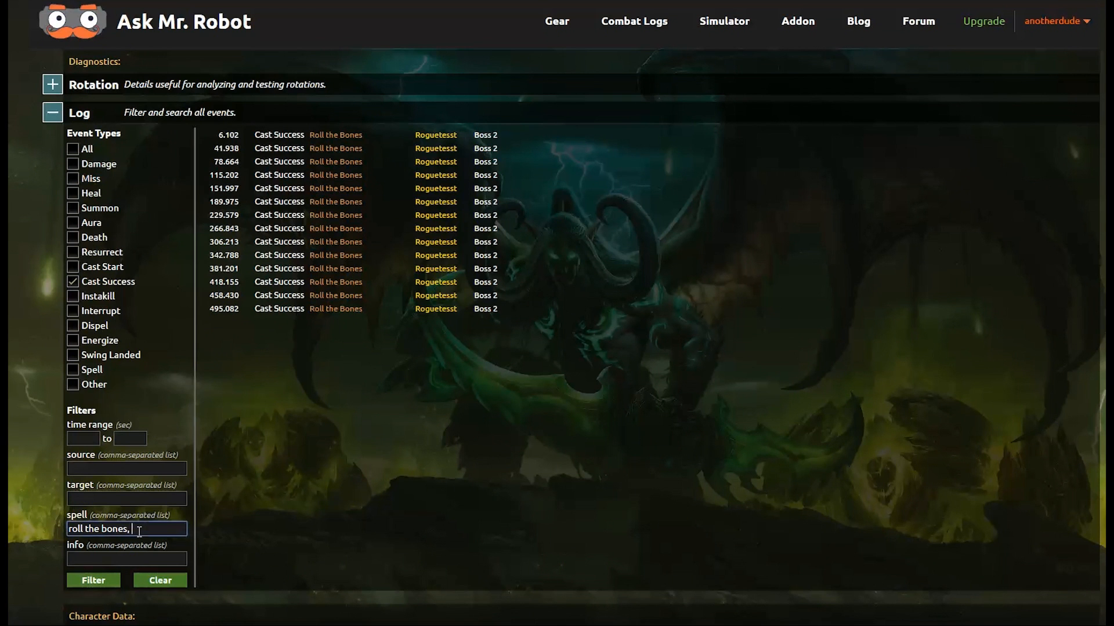
- Filter the log to 'roll the bones, saber slash' casts between 33 and 41.2 seconds
text(saber slash)
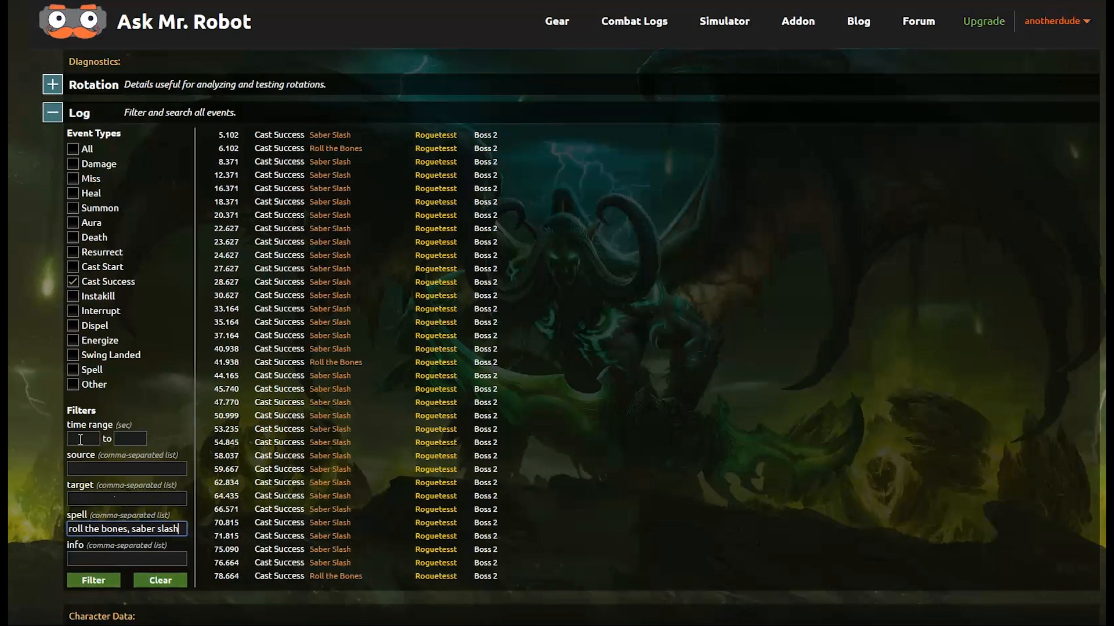
text(33)
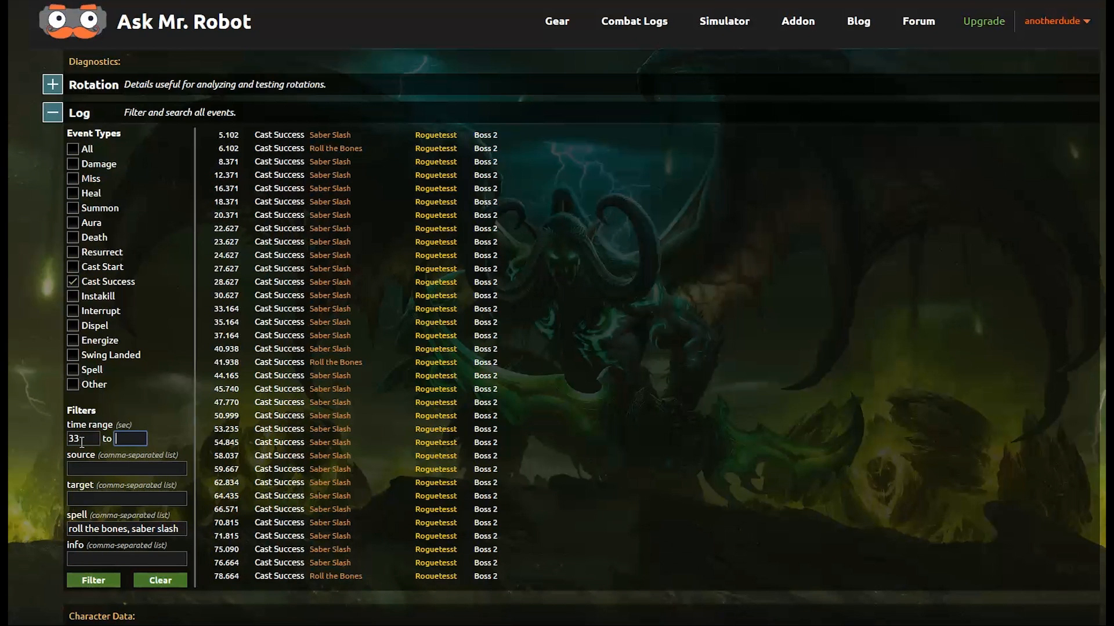
text(41.2)
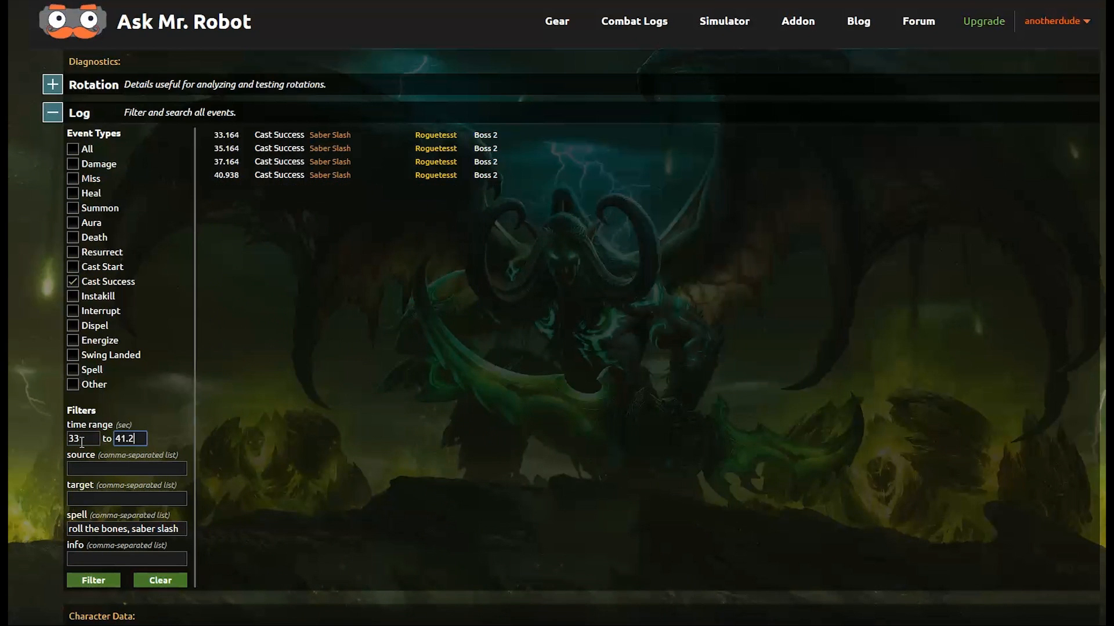
scroll(up, 3)
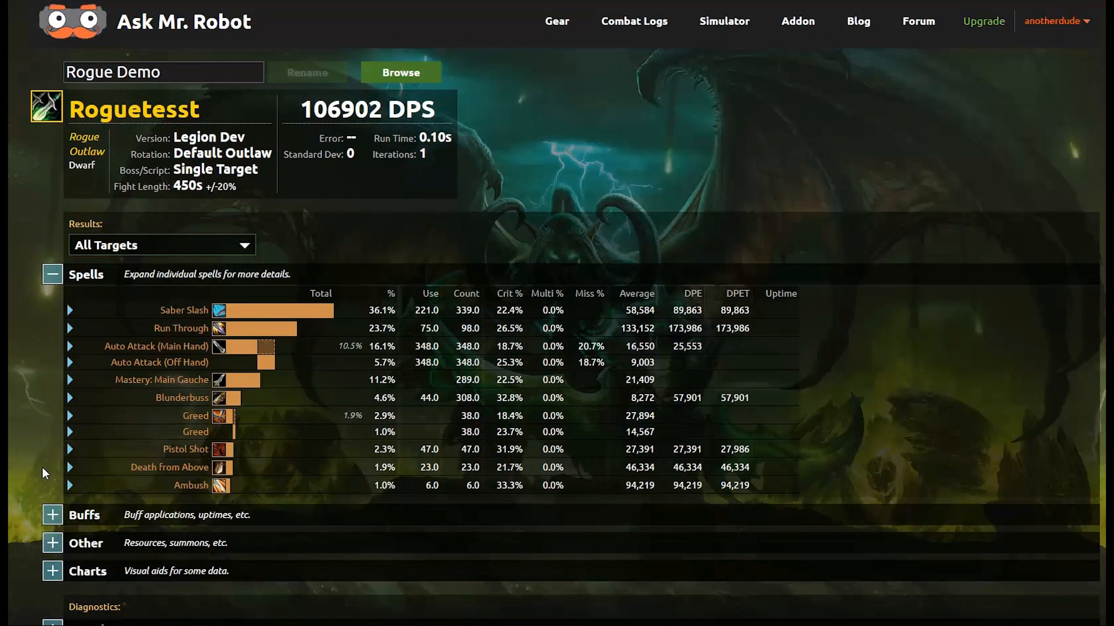
click(400, 72)
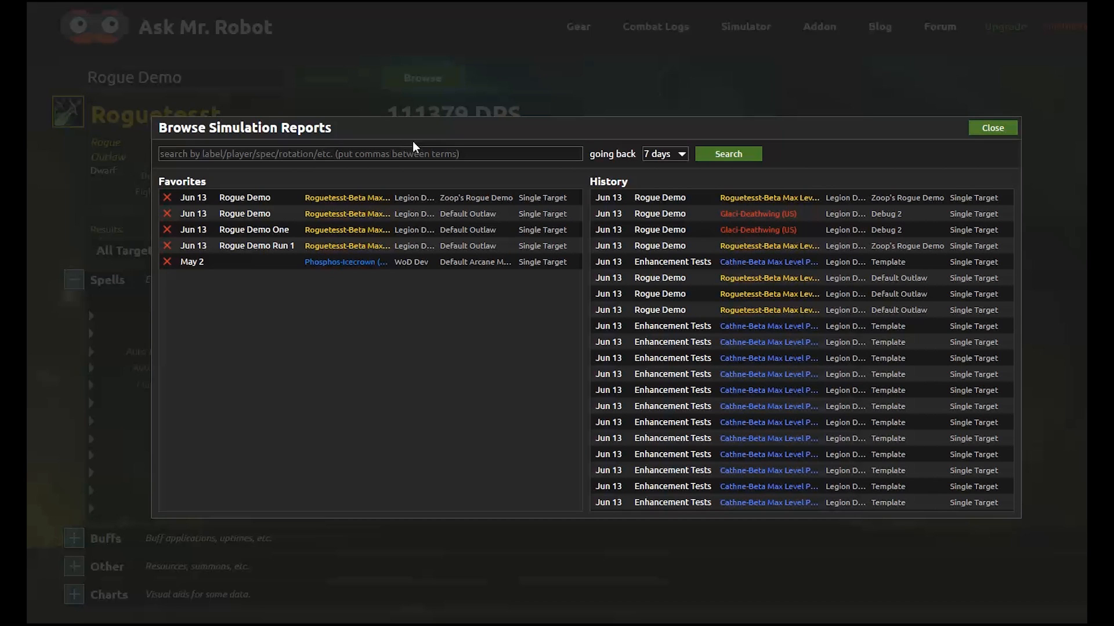
text(roguetesst)
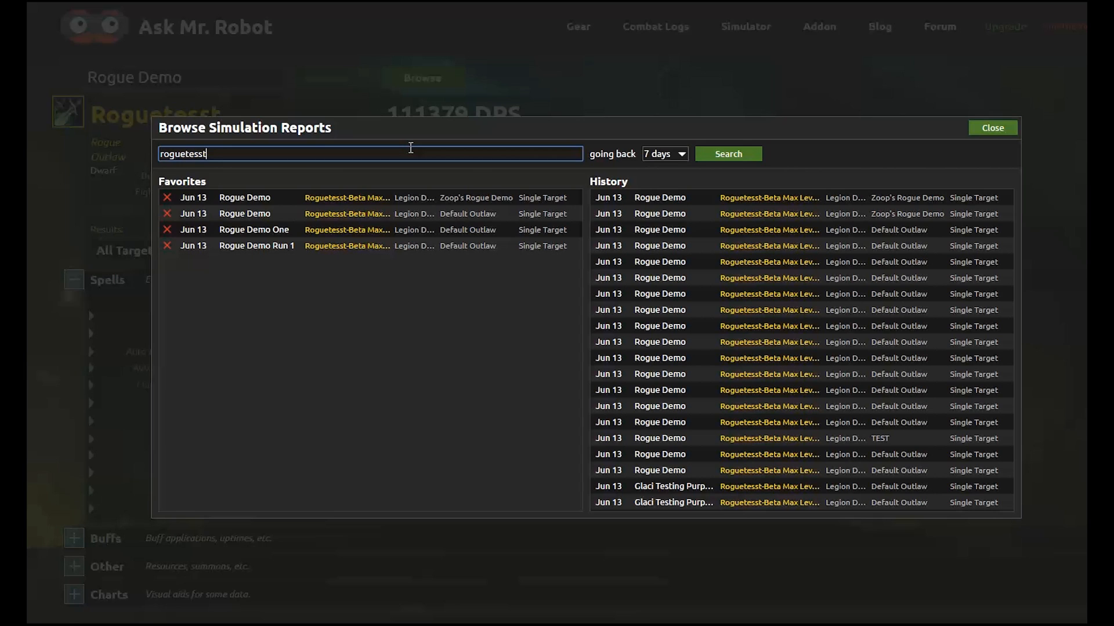
text(, zoop)
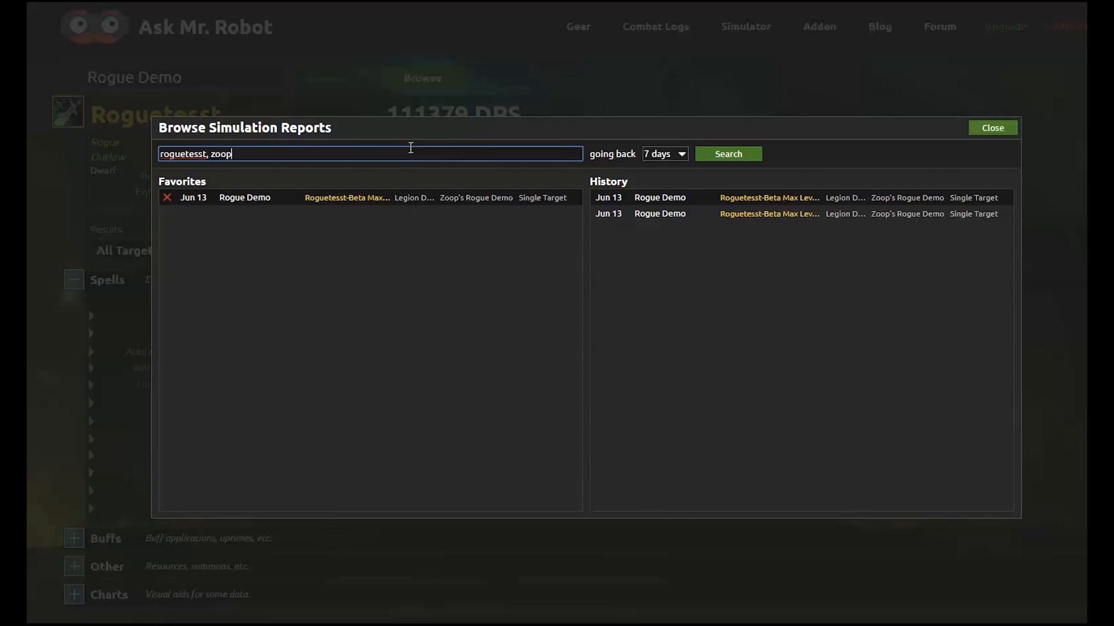
click(369, 154)
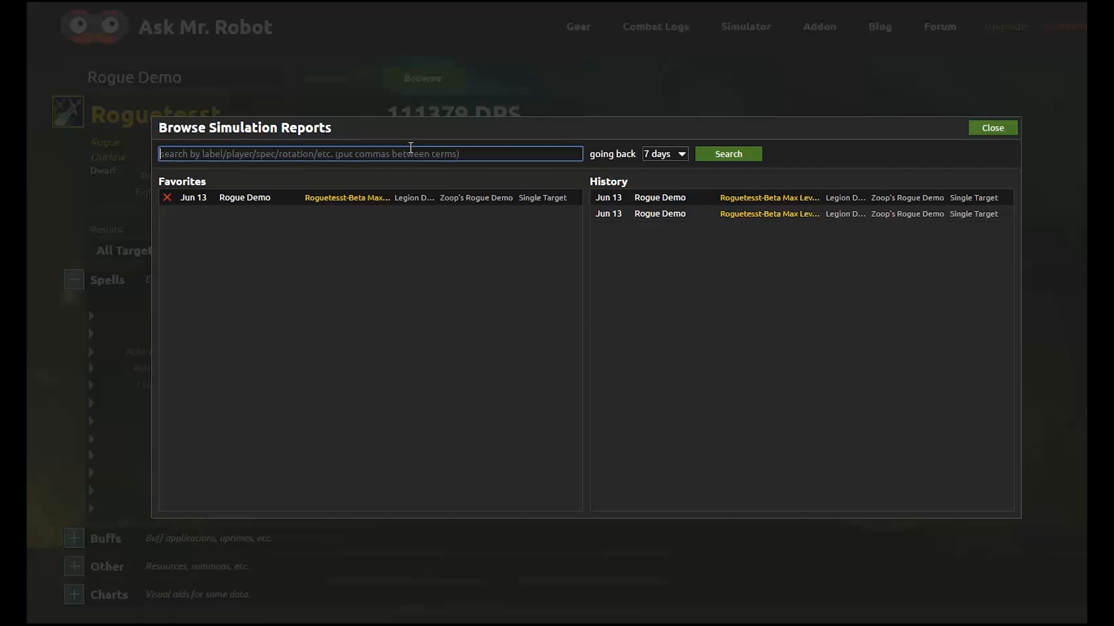
click(727, 153)
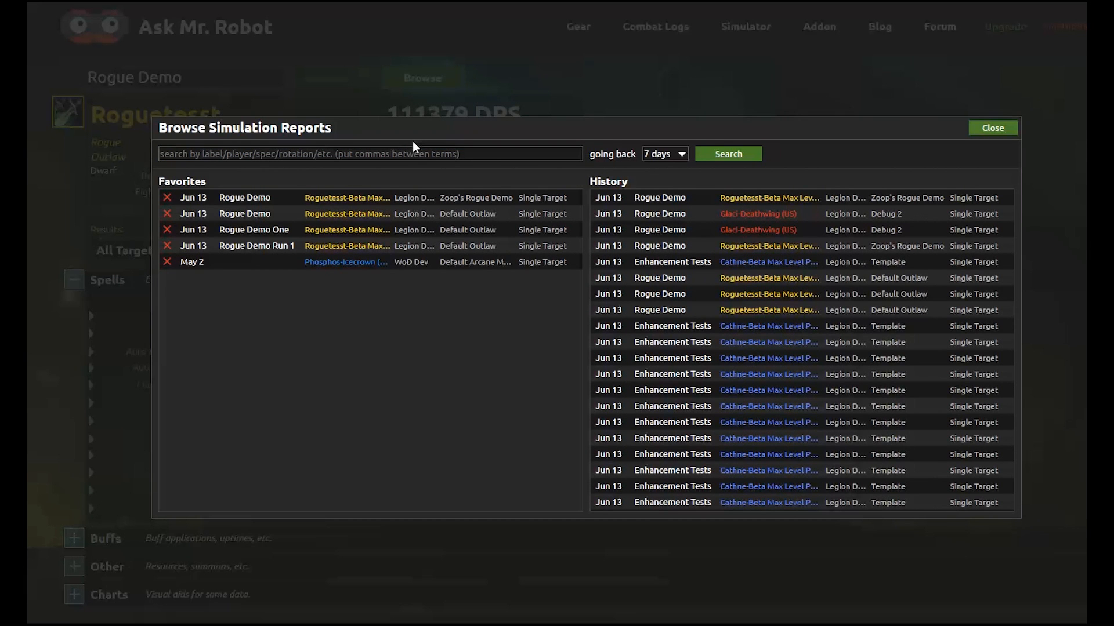
click(992, 128)
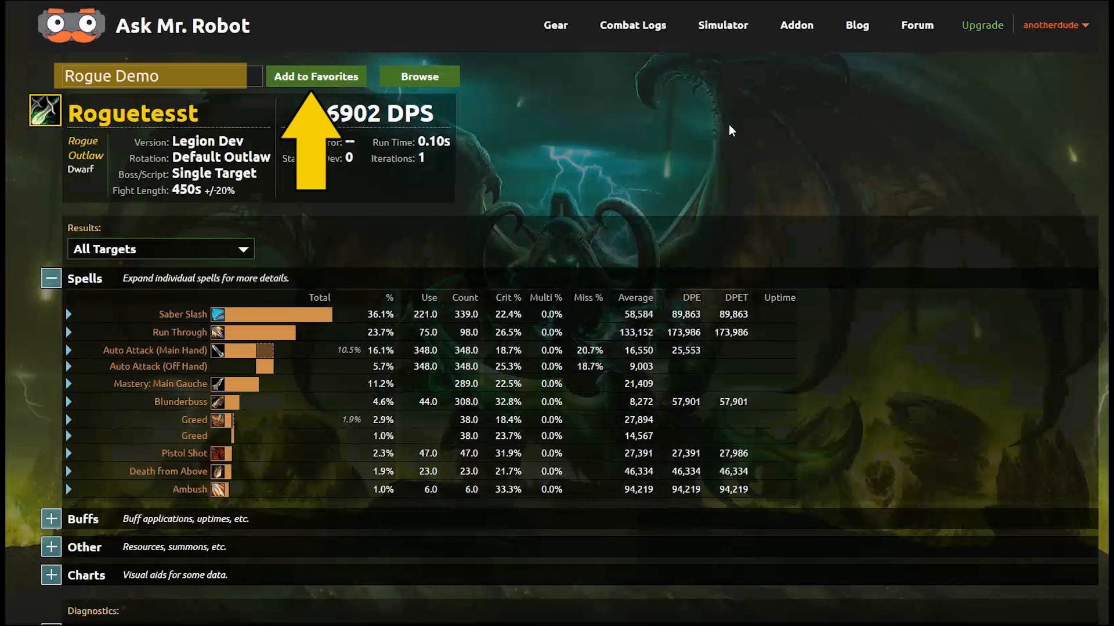
click(161, 77)
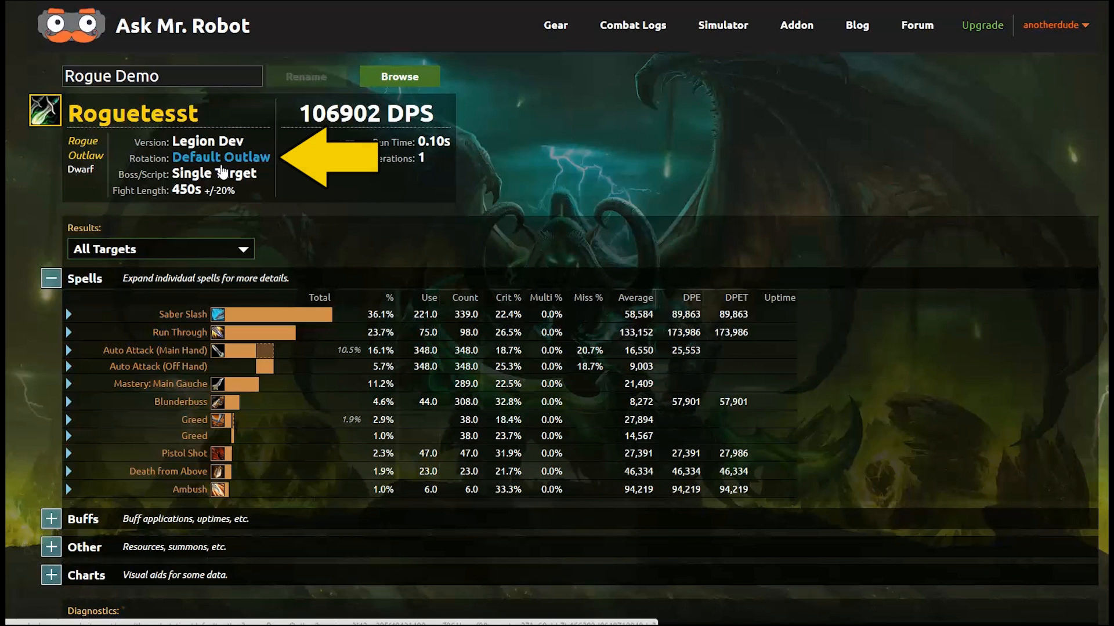
- View/edit the Default Outlaw rotation from the Zoop's Rogue Demo simulator setup
click(220, 157)
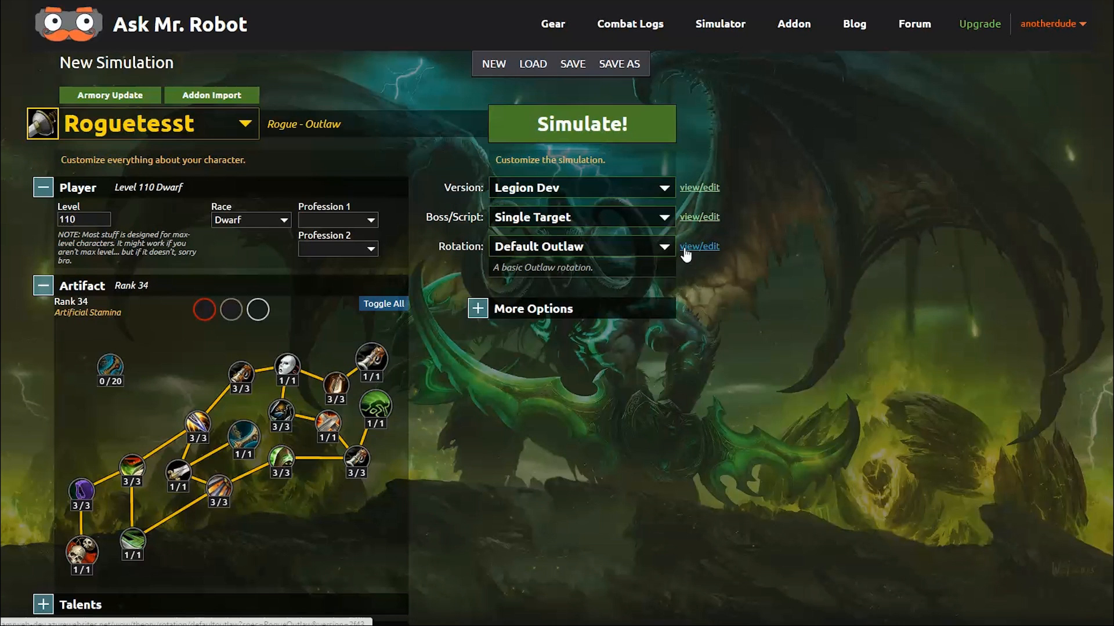
click(580, 246)
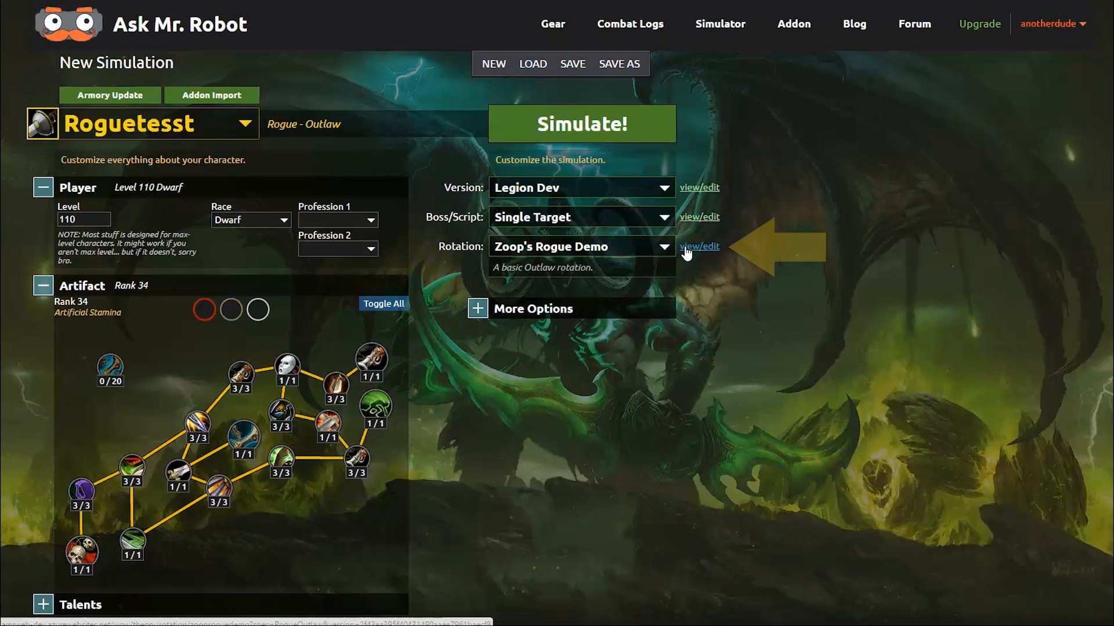
click(699, 246)
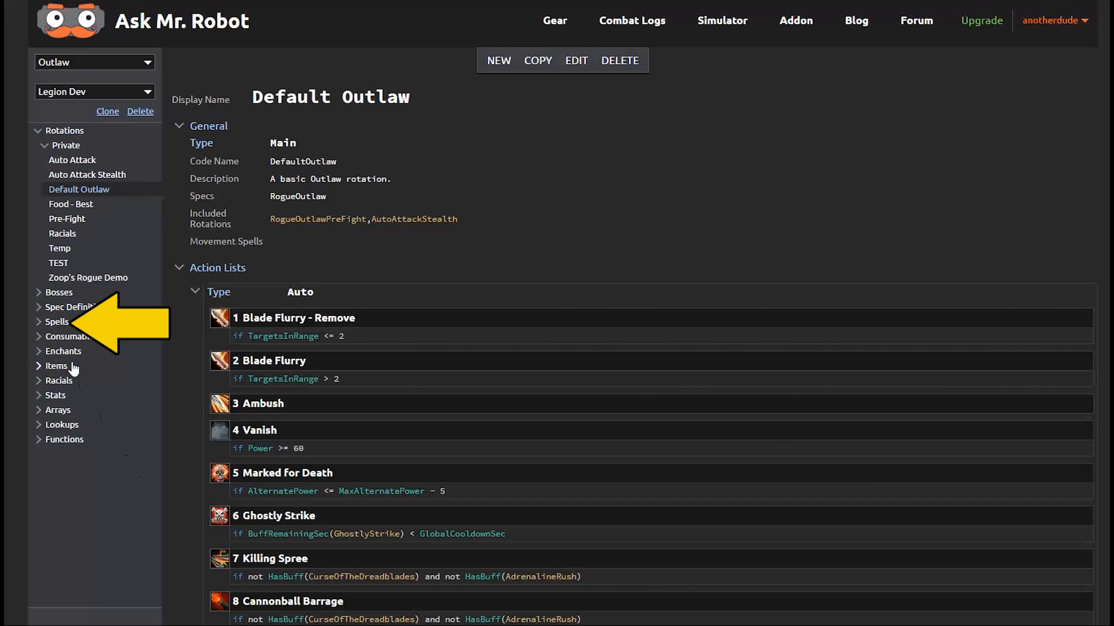
- Expand the Spells category listing Outlaw spells from Adrenaline Rush to Deeper Stratagem
click(57, 321)
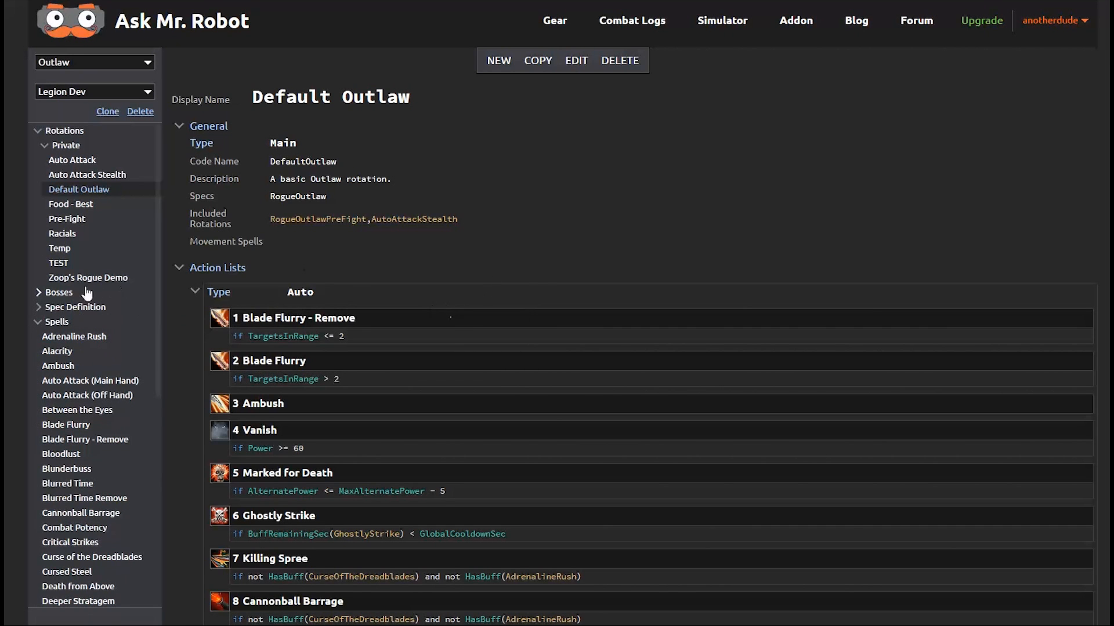
mouse_move(65, 424)
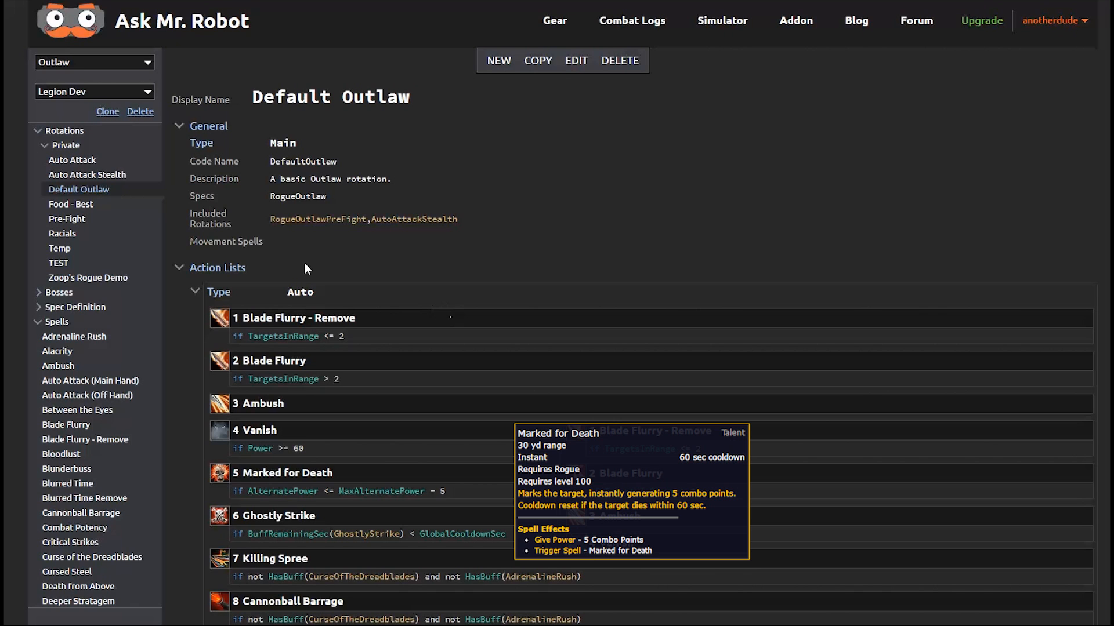
mouse_move(426, 317)
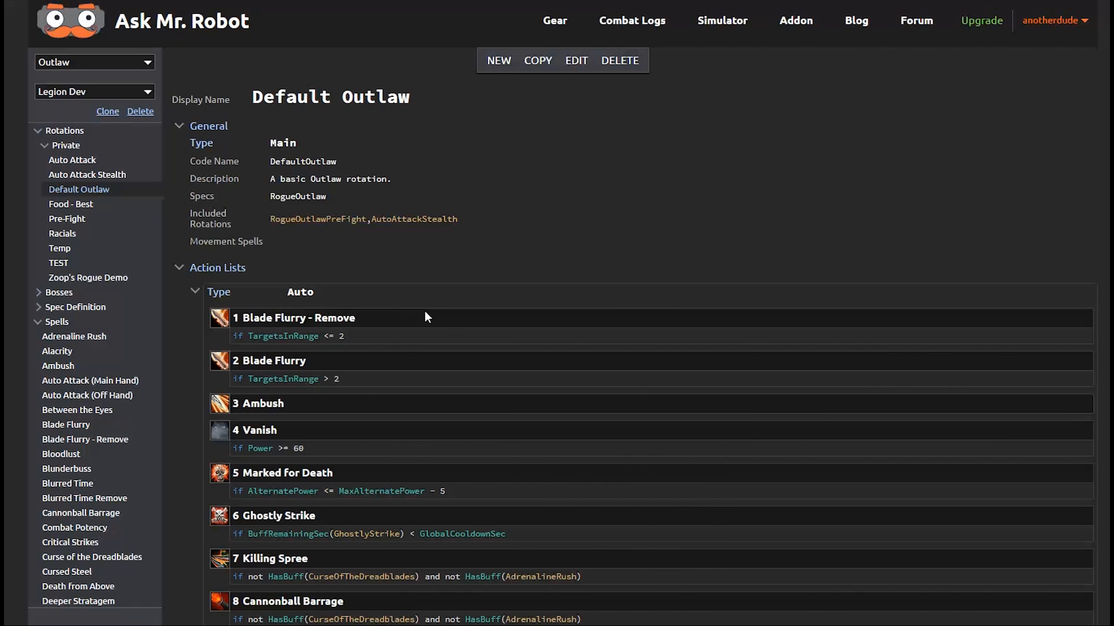
- Scroll past the Auto list to the On Demand list and select the Finisher code name
scroll(down, 3)
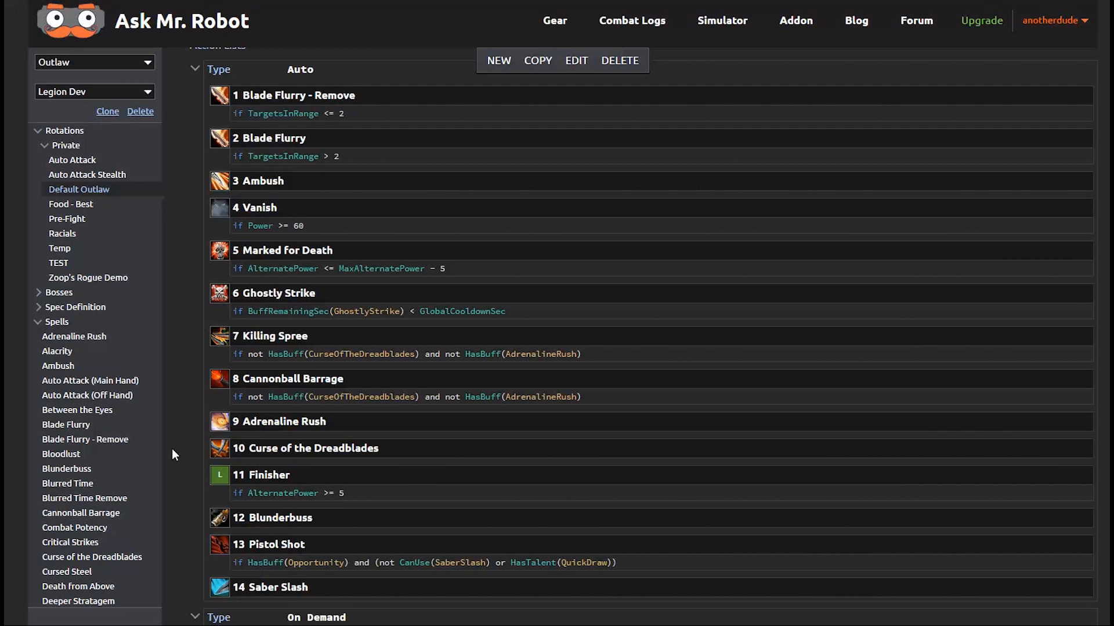
scroll(down, 3)
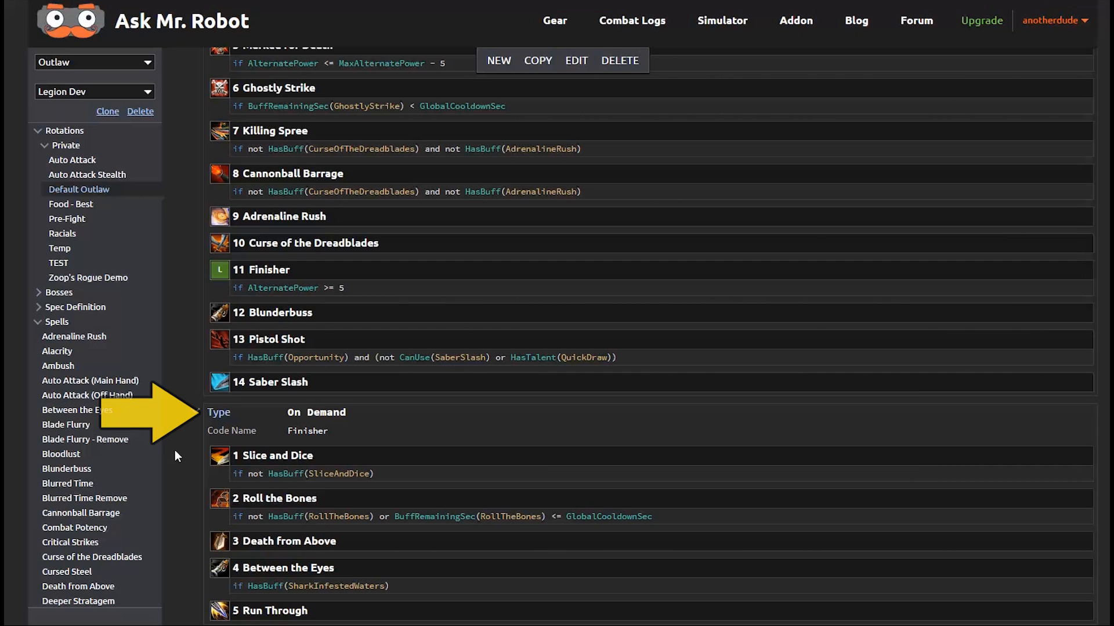
click(307, 430)
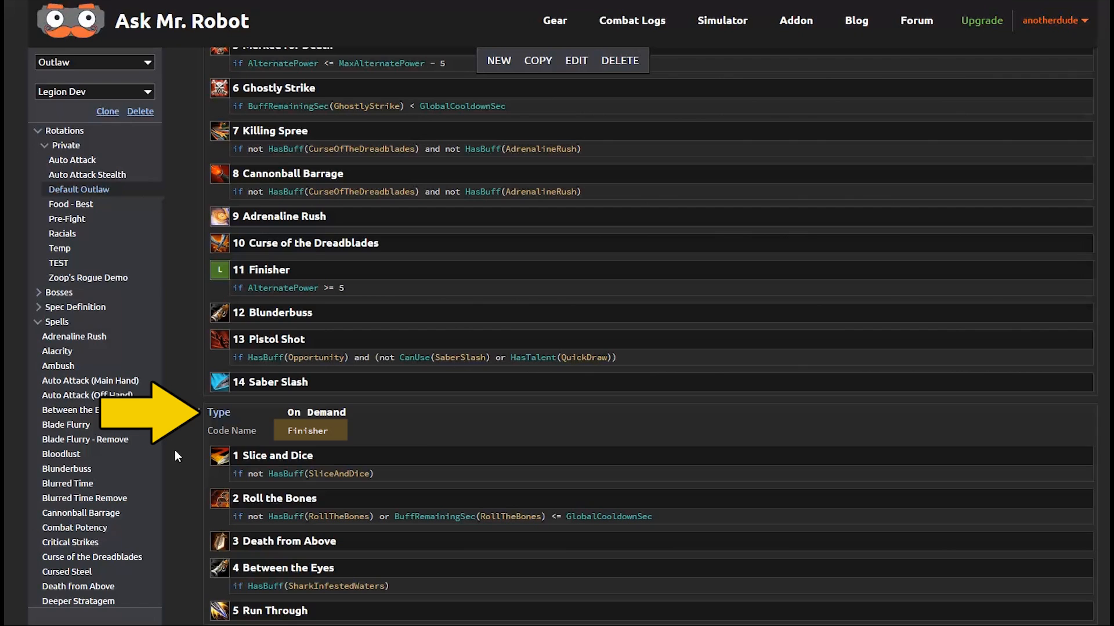